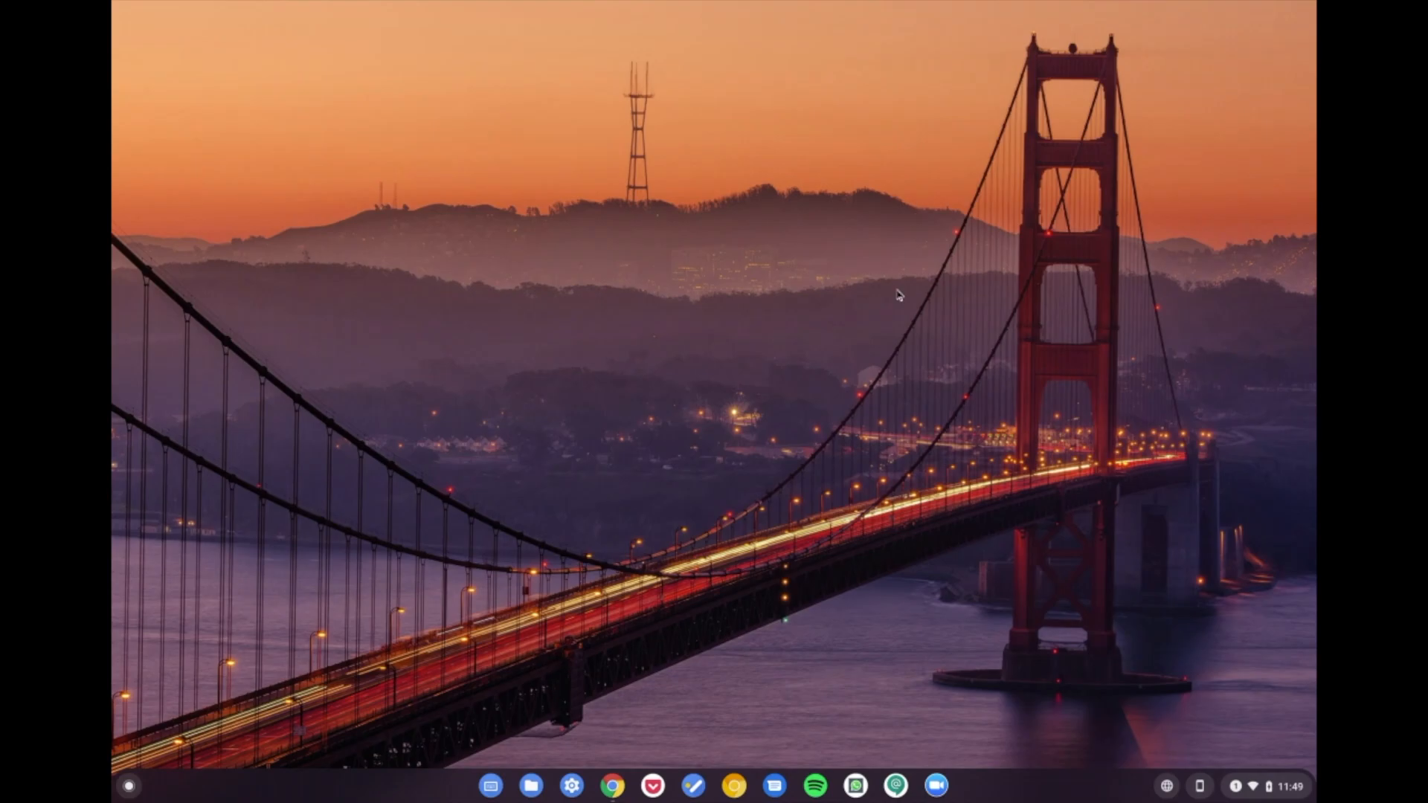
mouse_move(725, 800)
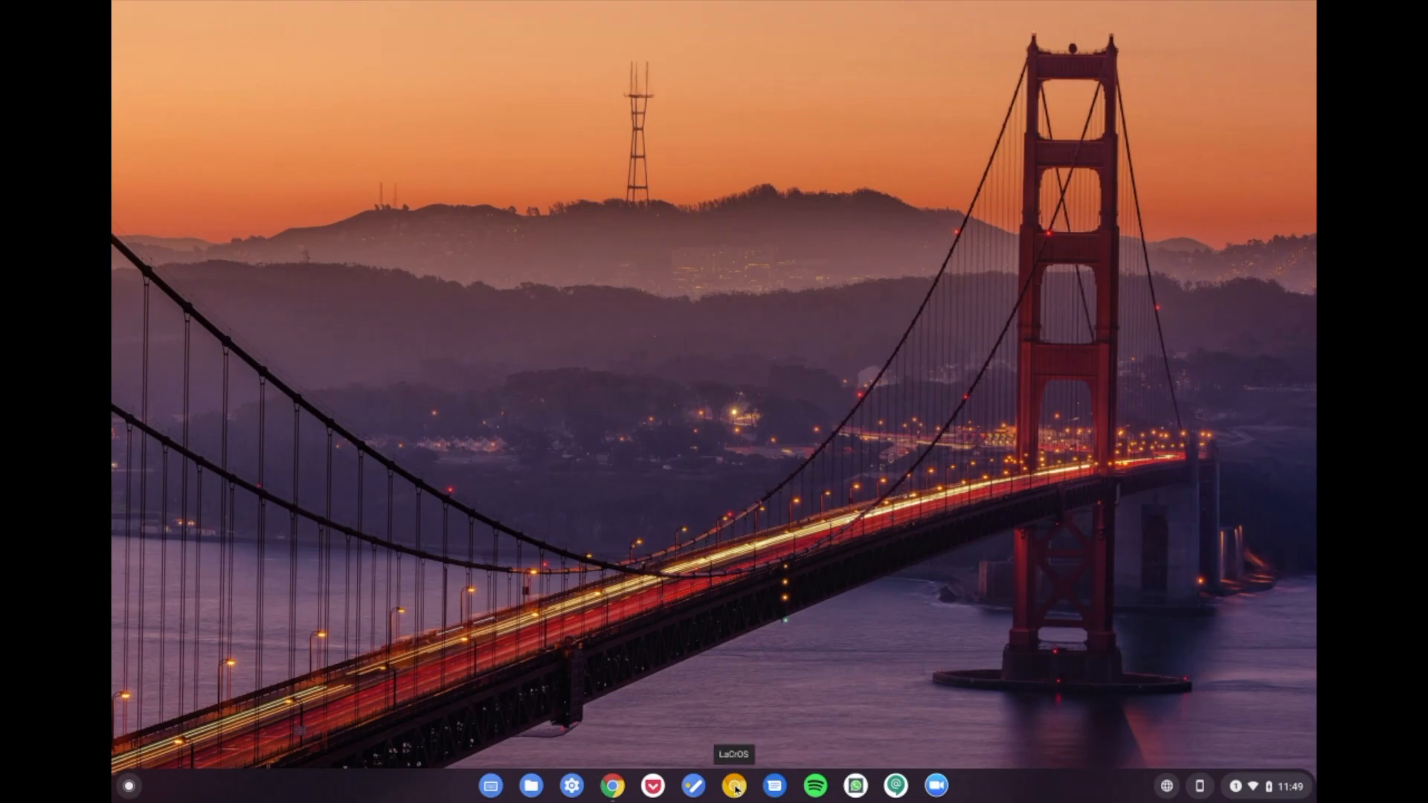
mouse_move(797, 625)
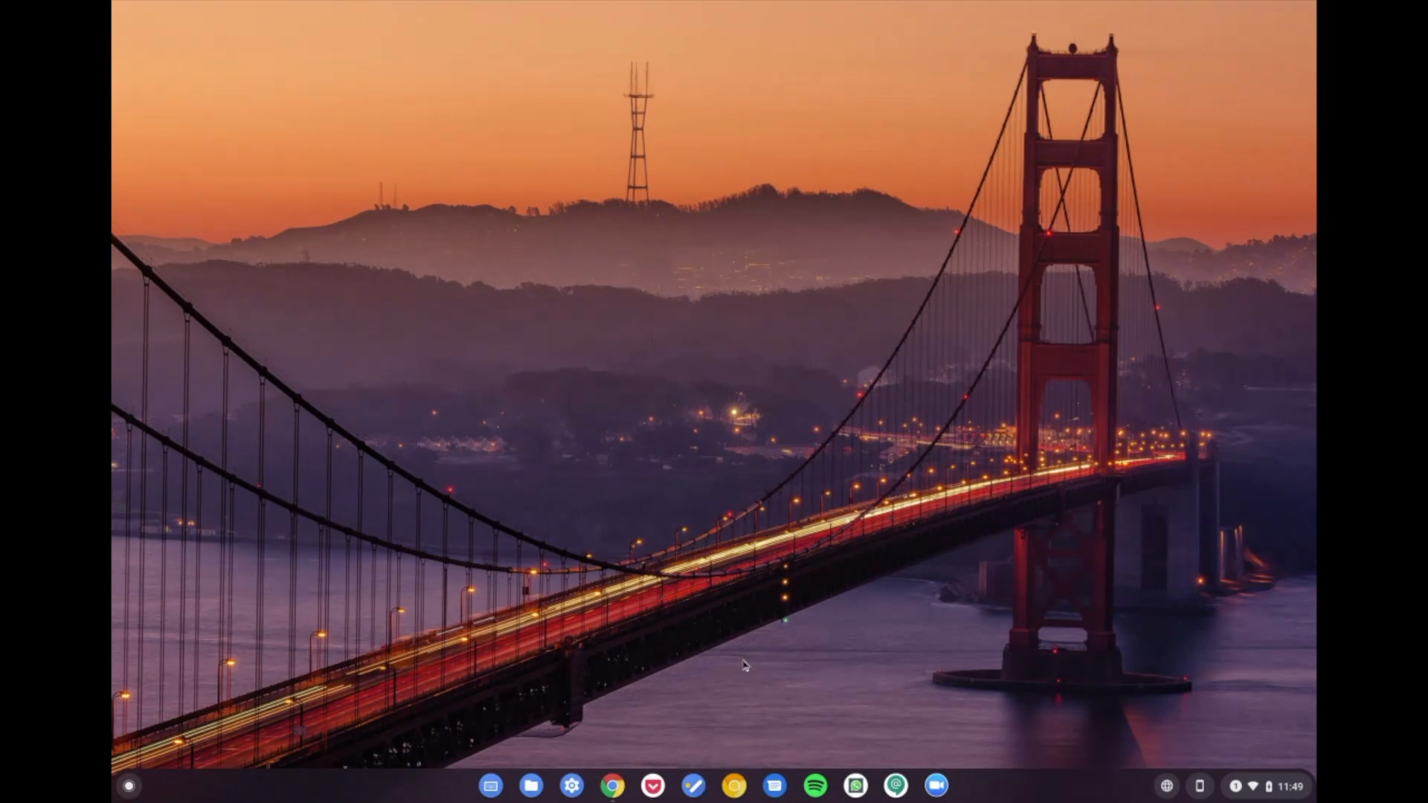
mouse_move(611, 785)
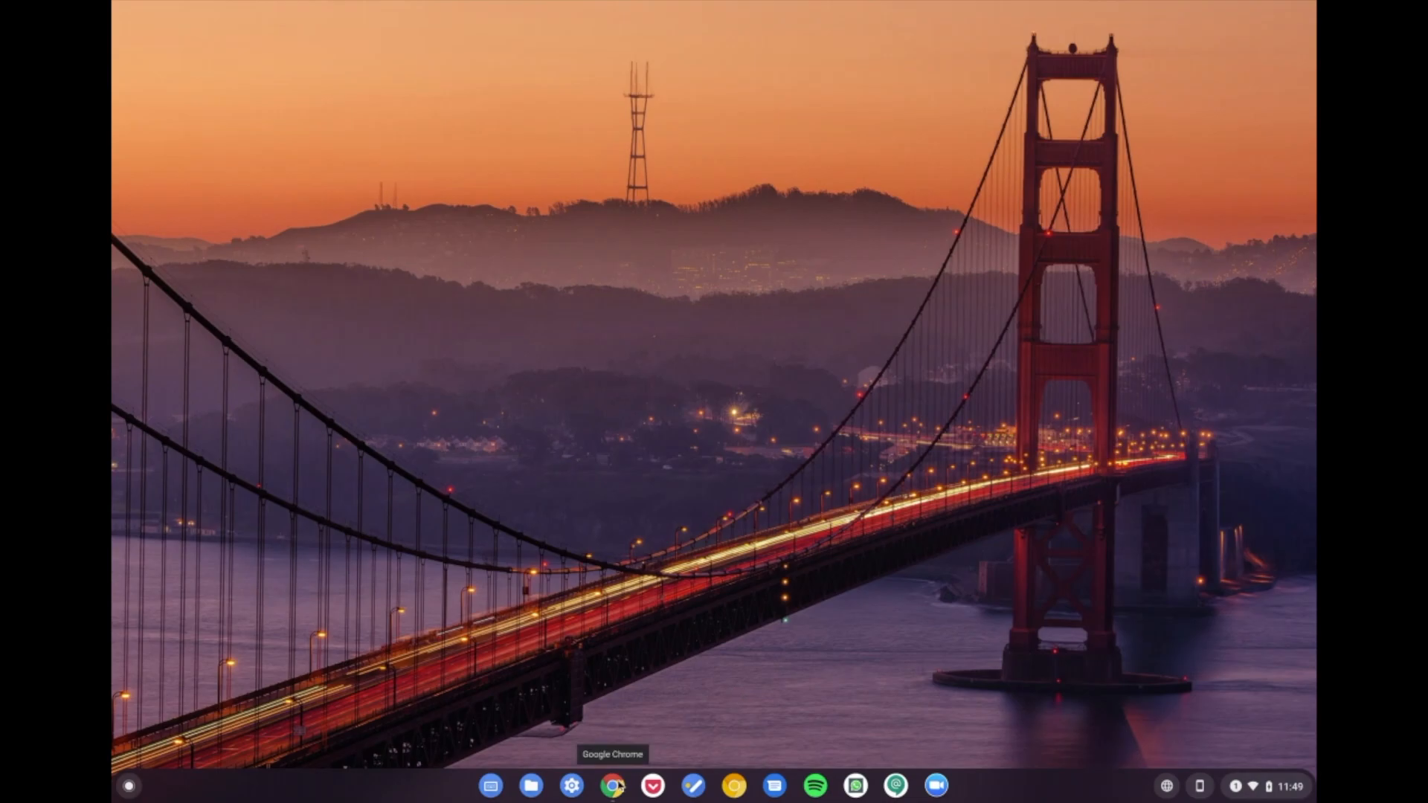
- Launch the regular Chrome browser from the shelf and peek at its options menu
click(611, 786)
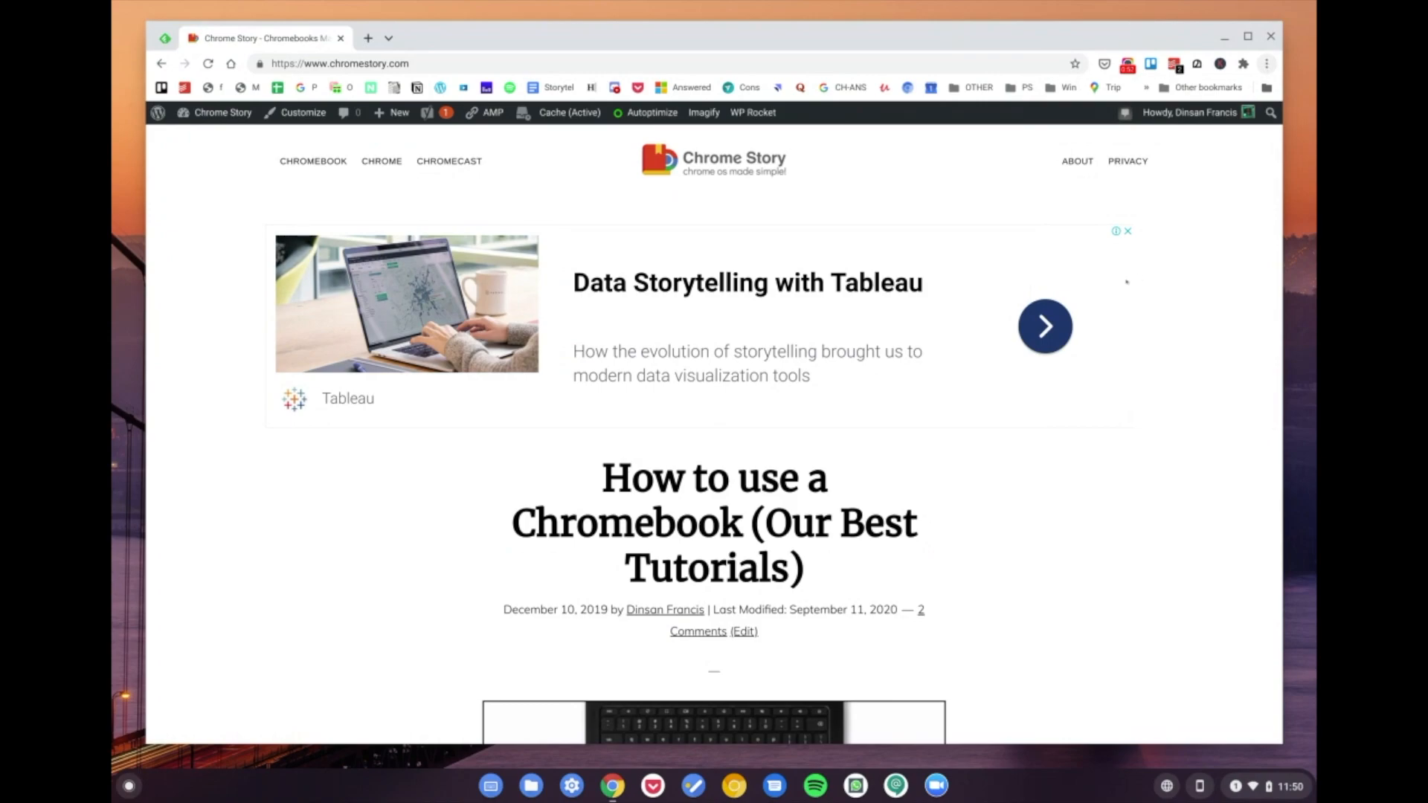
click(1267, 63)
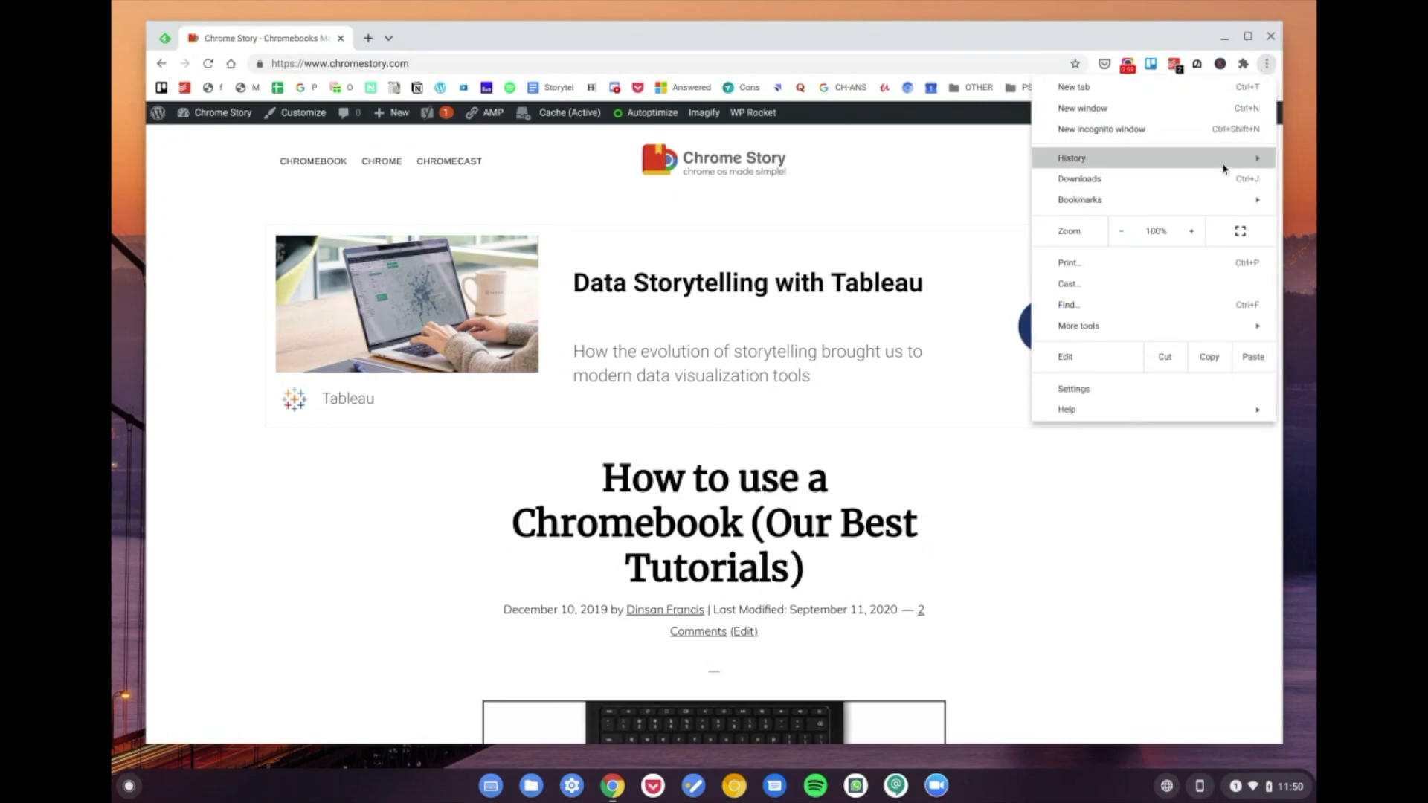
click(638, 365)
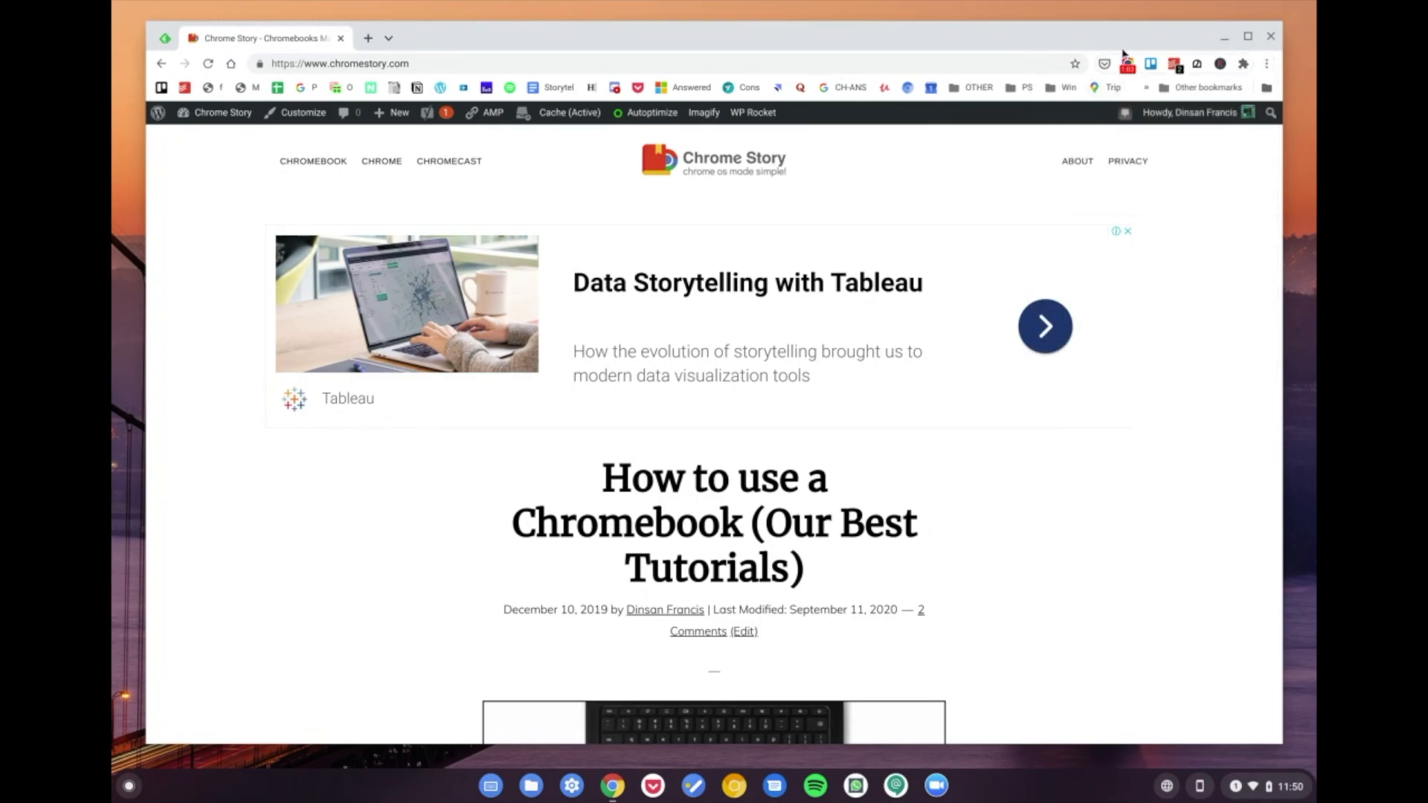
mouse_move(1225, 35)
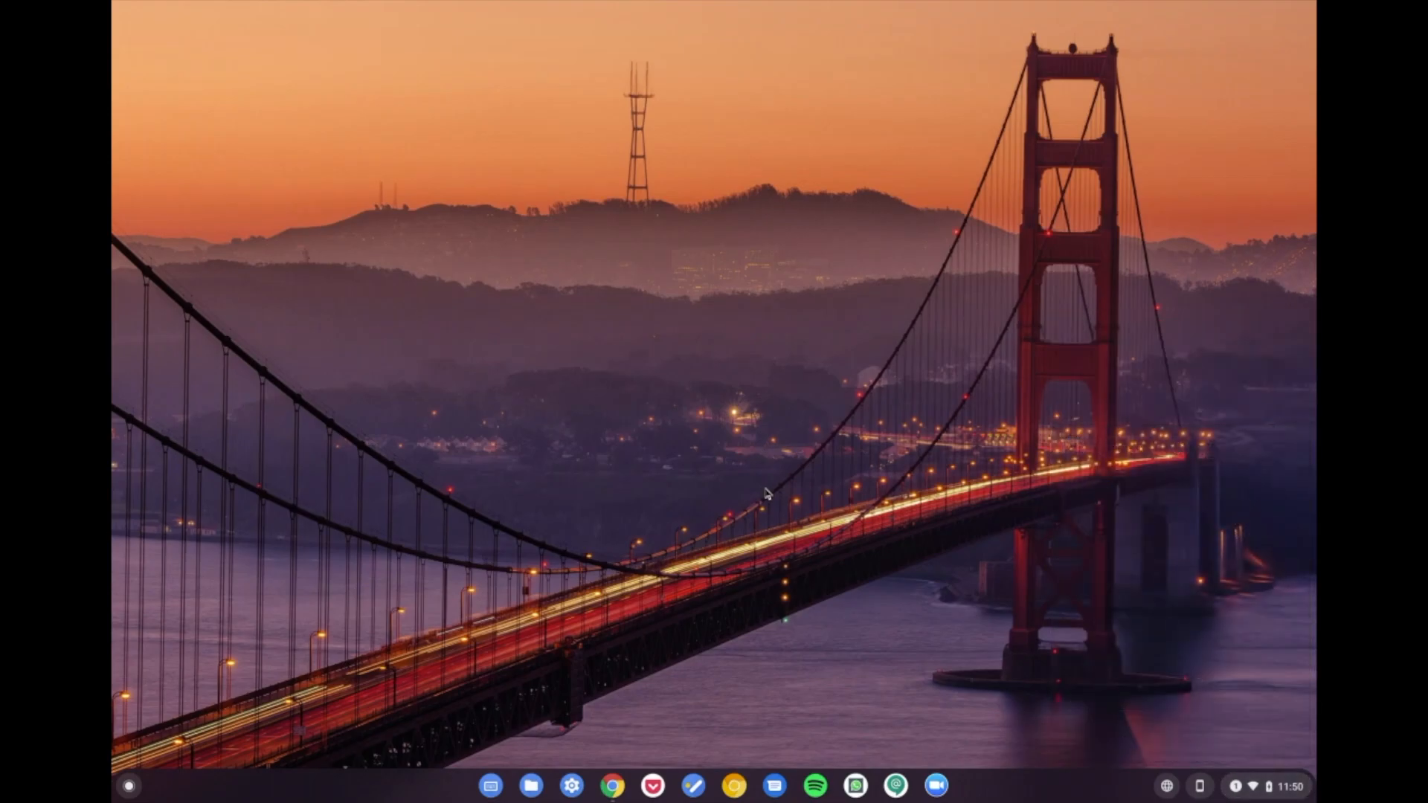
mouse_move(726, 686)
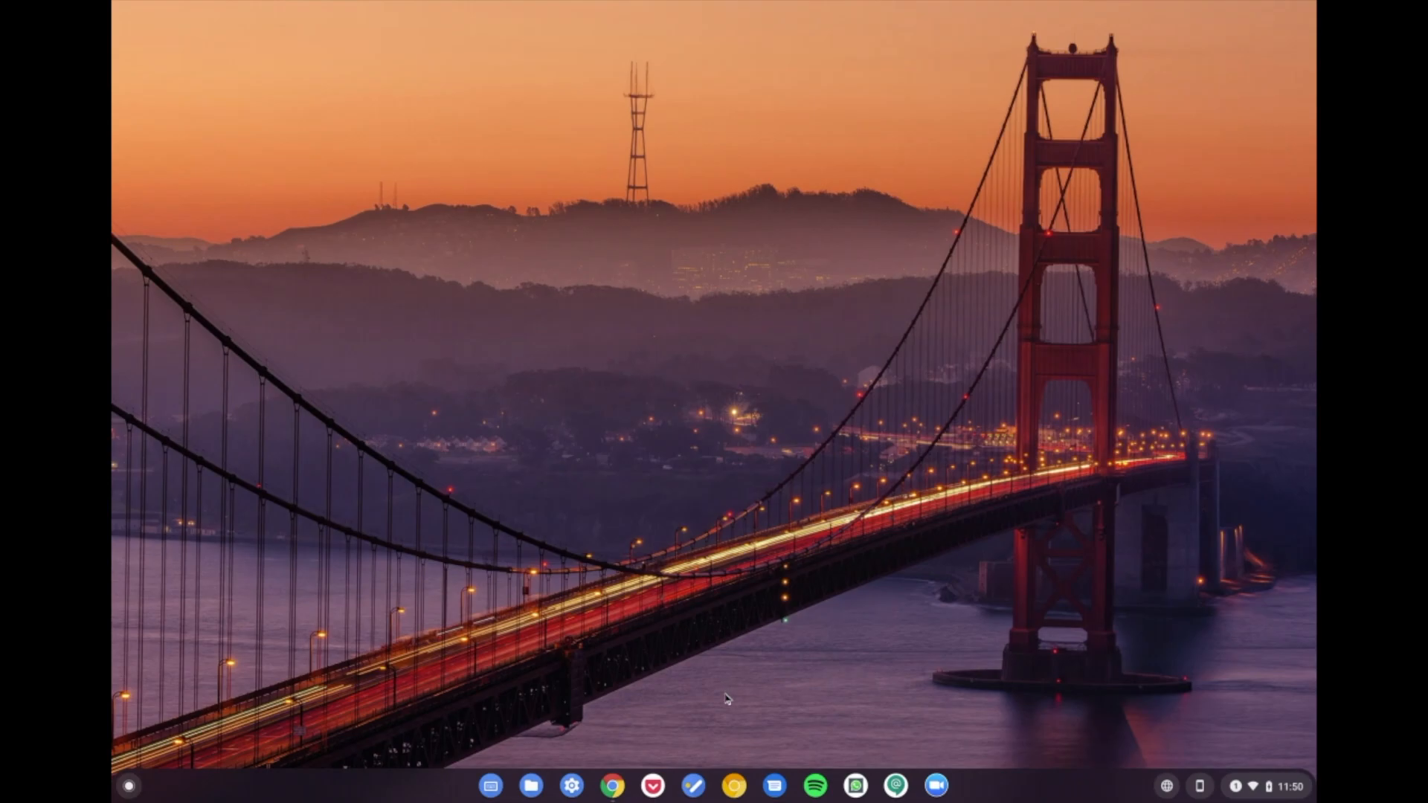
mouse_move(733, 736)
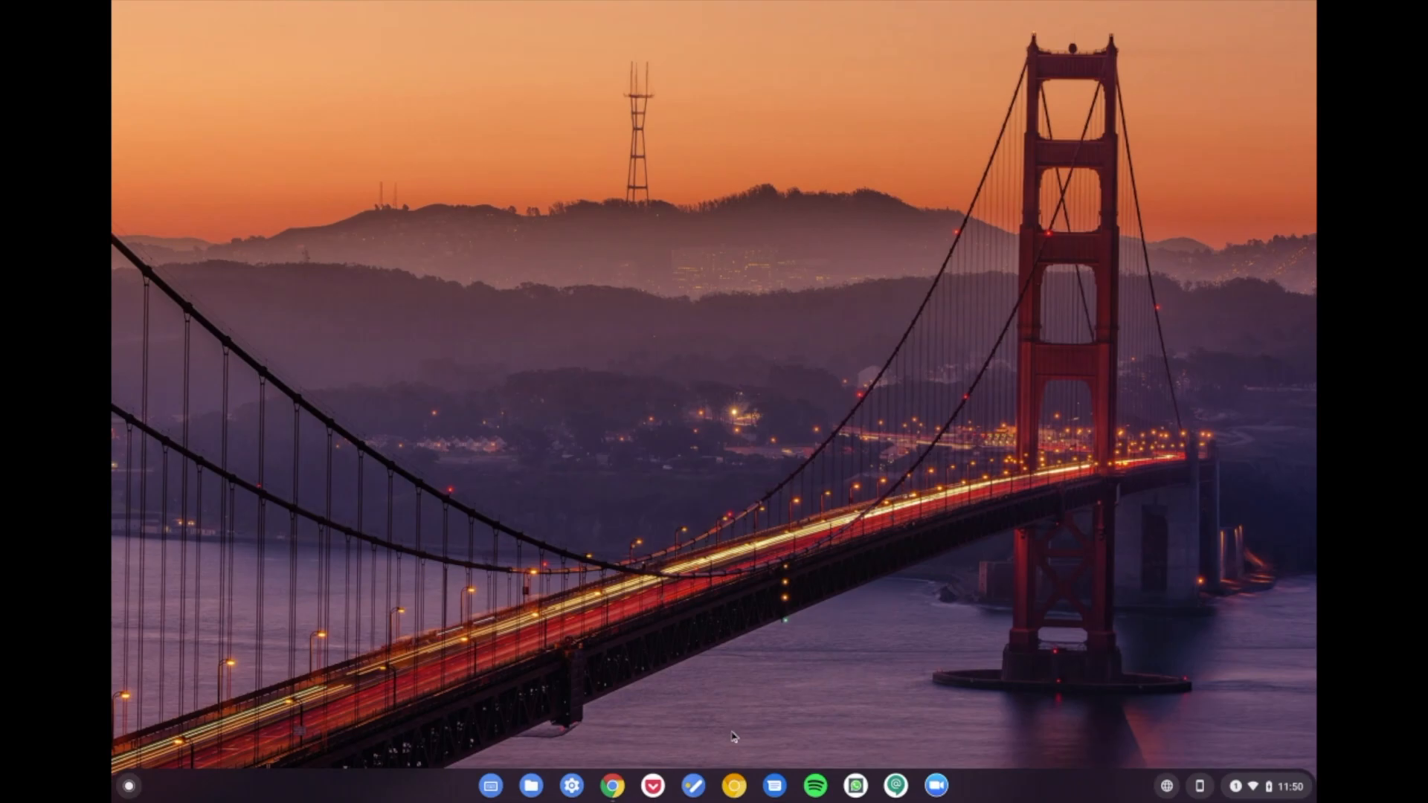
mouse_move(748, 704)
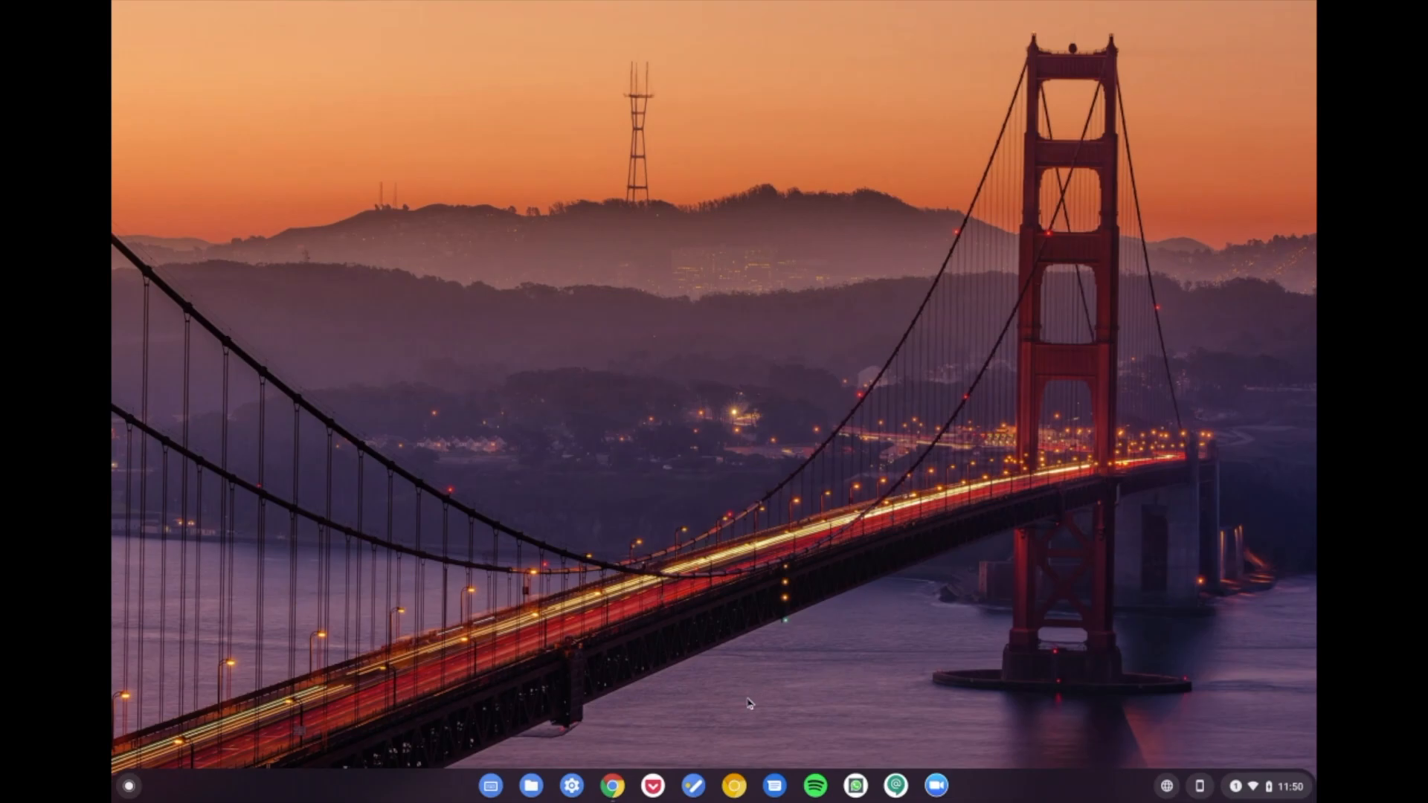
mouse_move(769, 664)
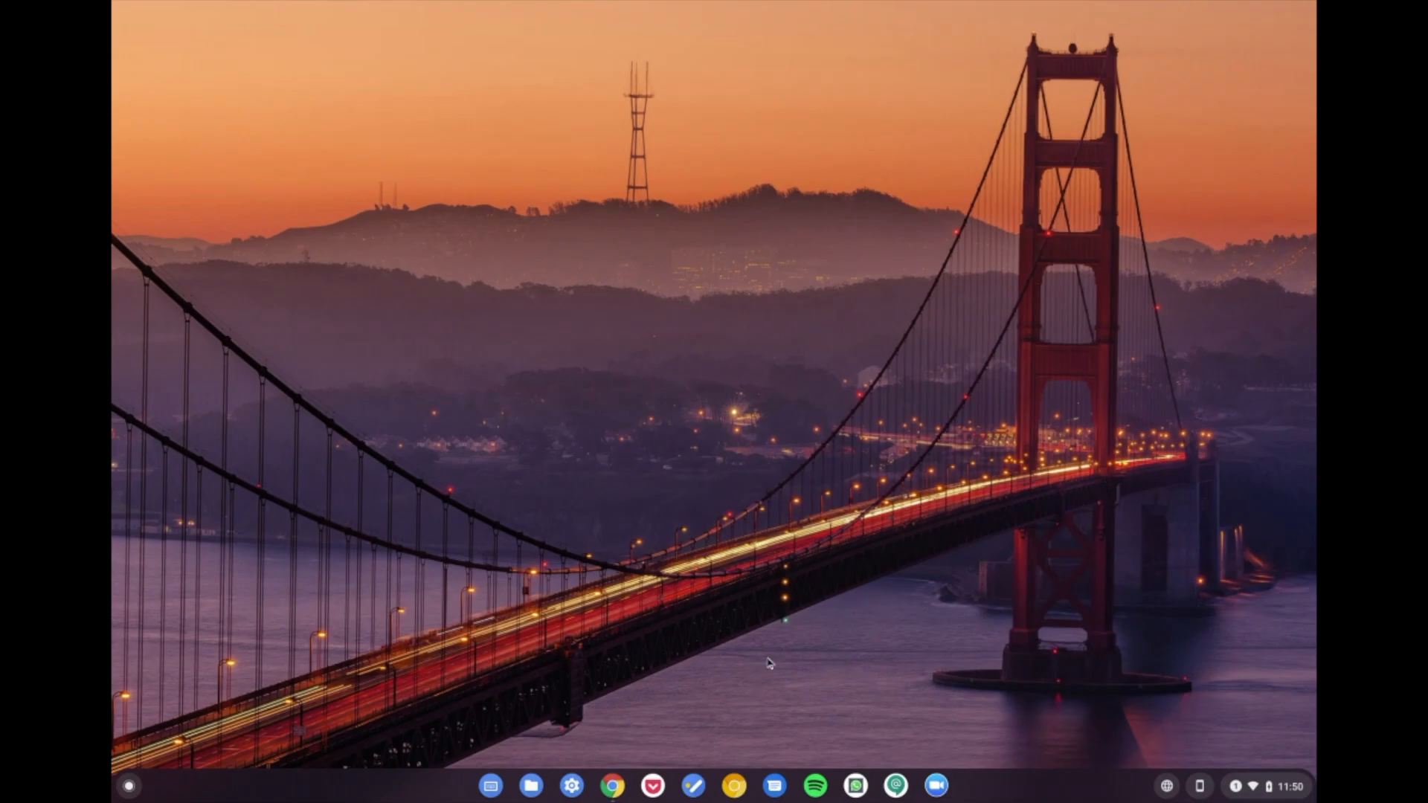
mouse_move(750, 737)
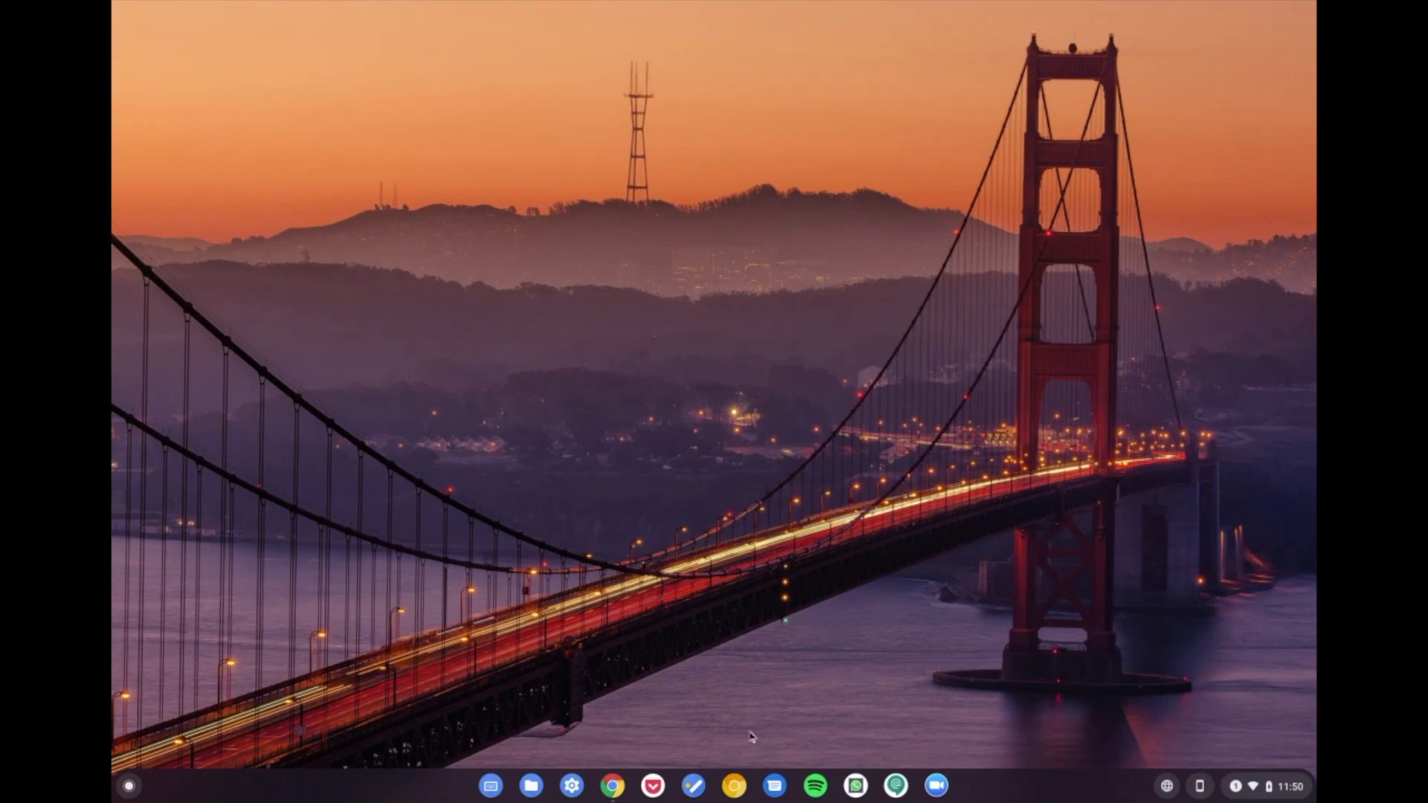
mouse_move(764, 627)
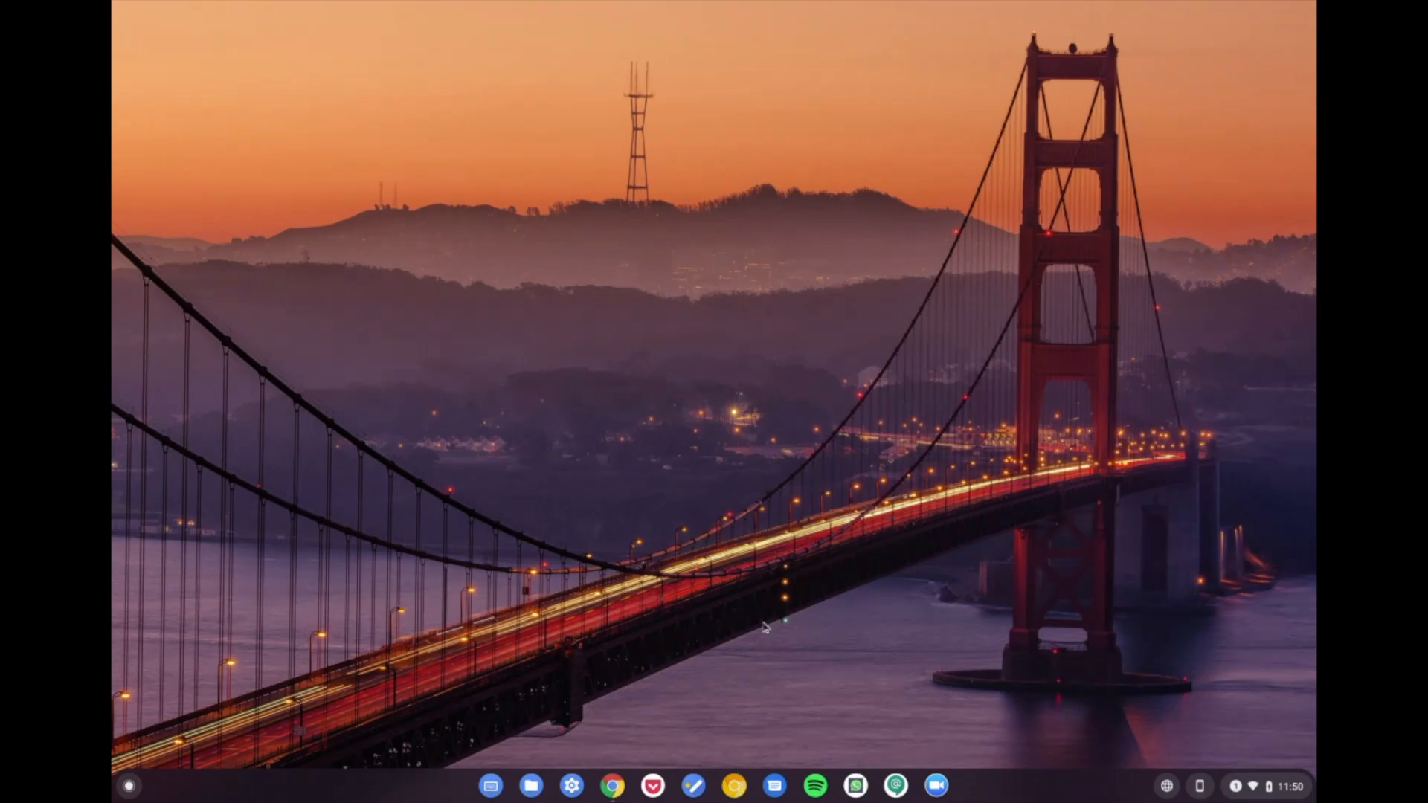
mouse_move(739, 683)
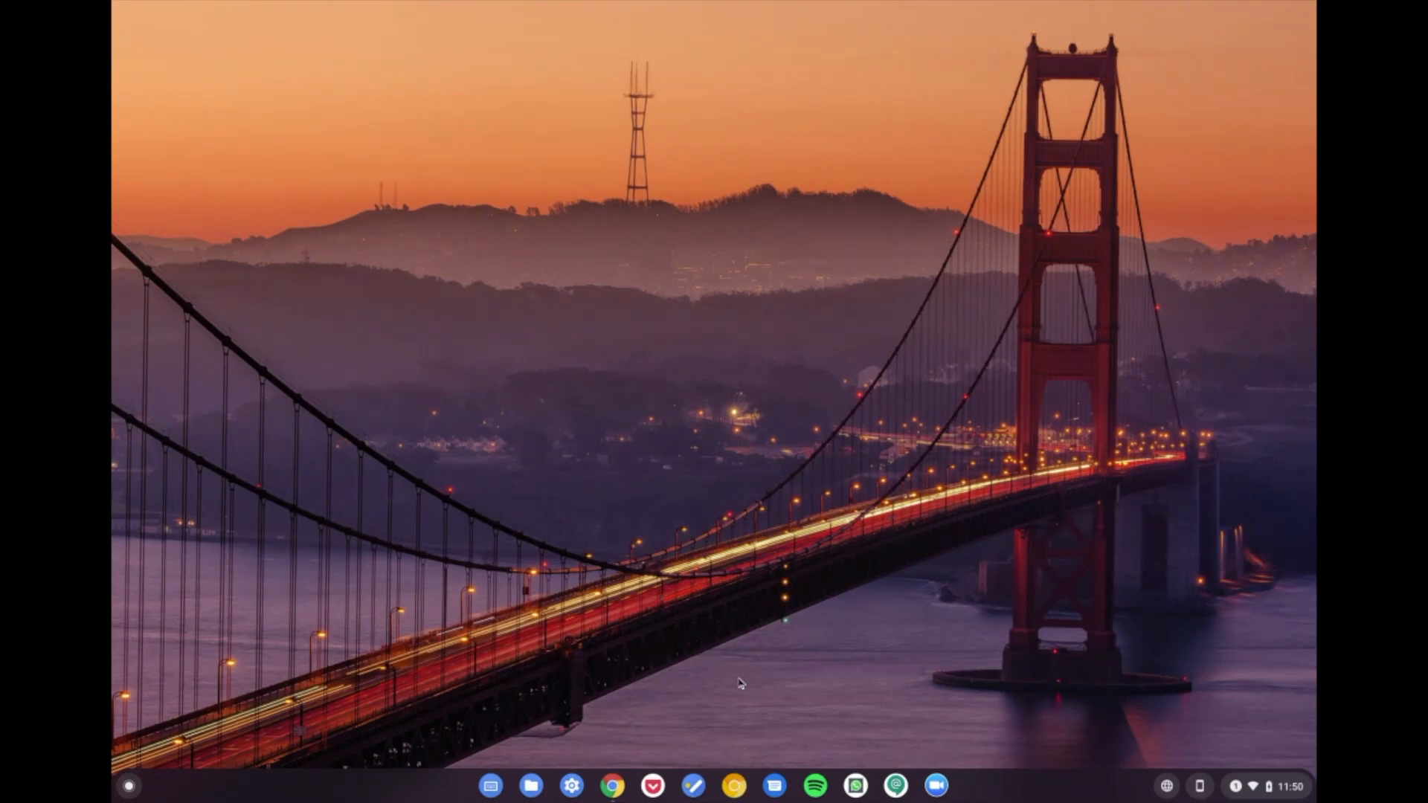
mouse_move(742, 738)
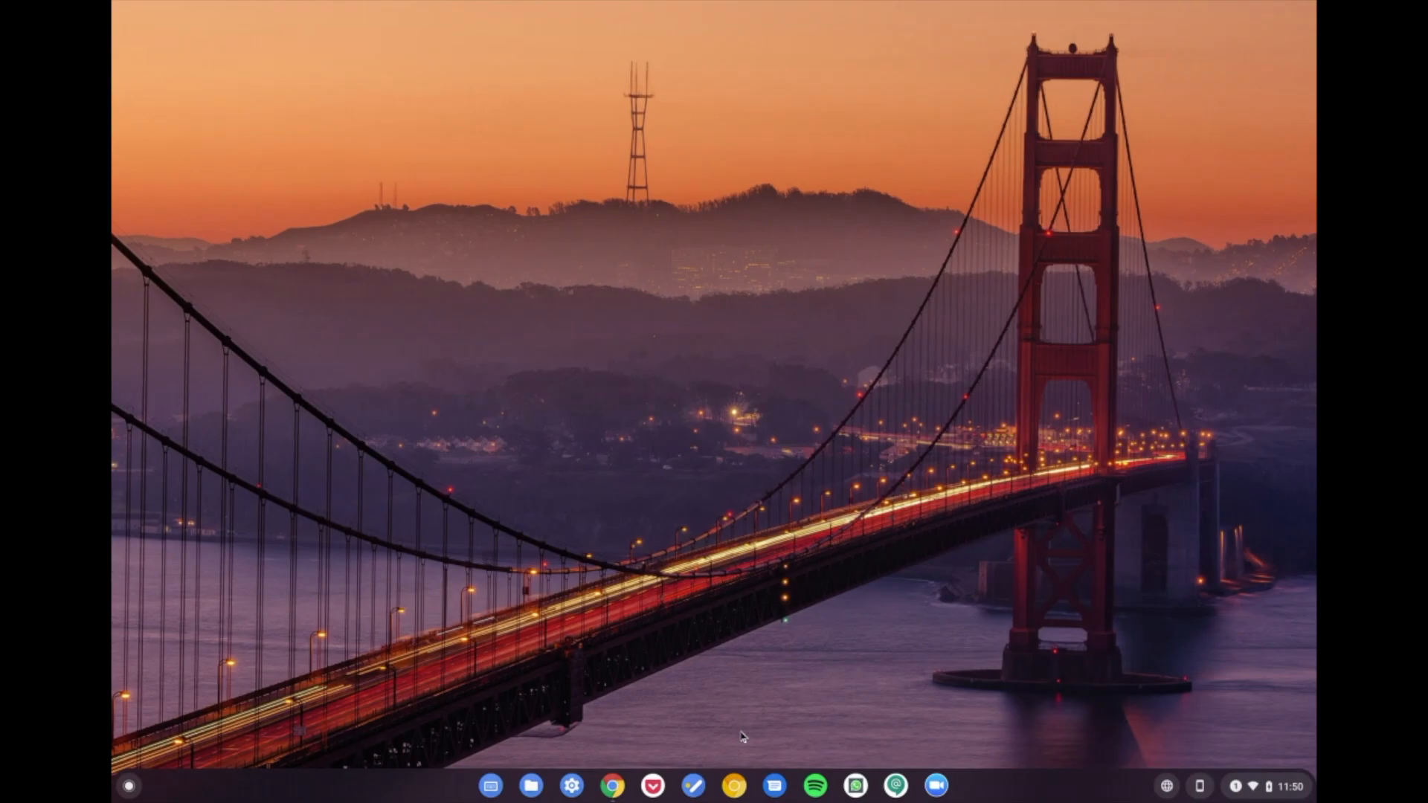
mouse_move(745, 769)
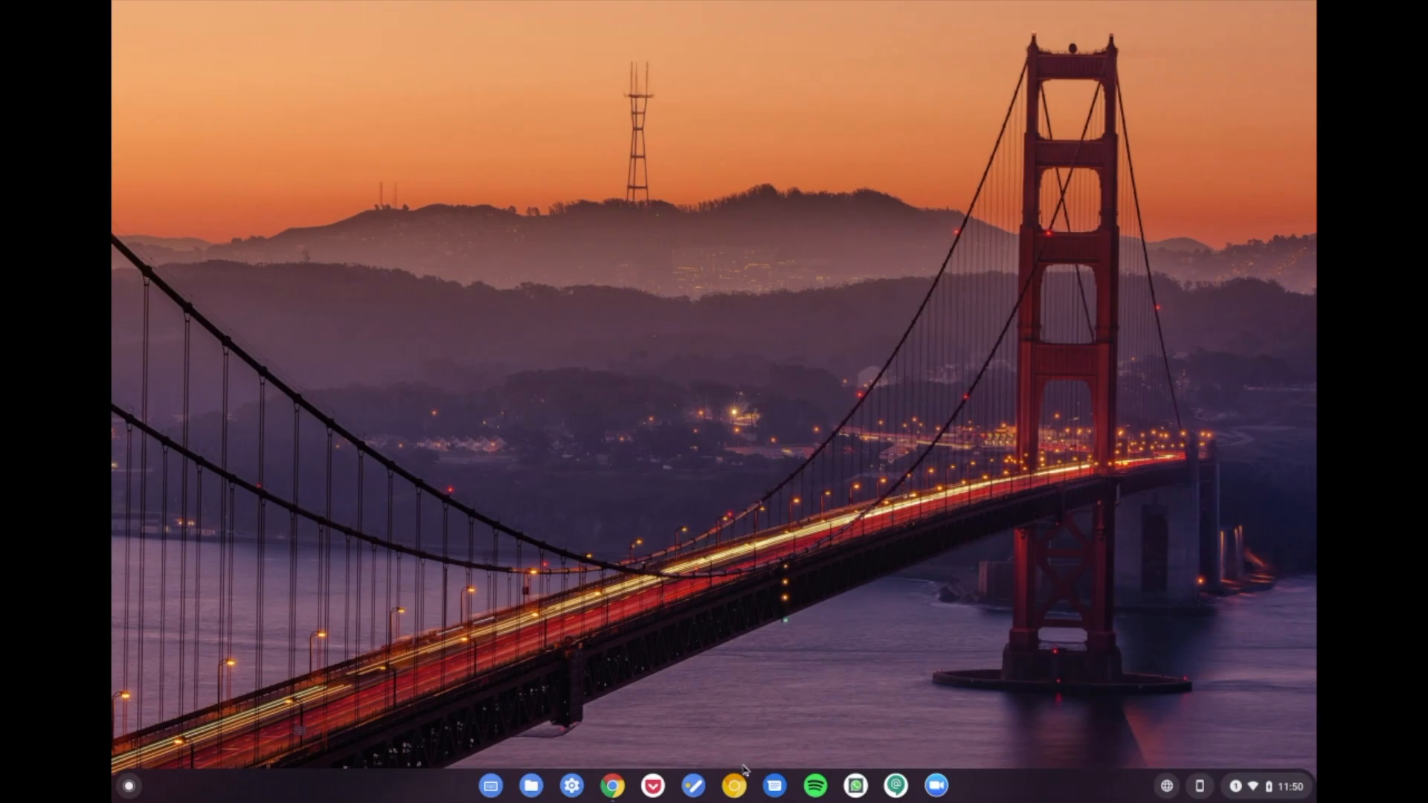
mouse_move(750, 745)
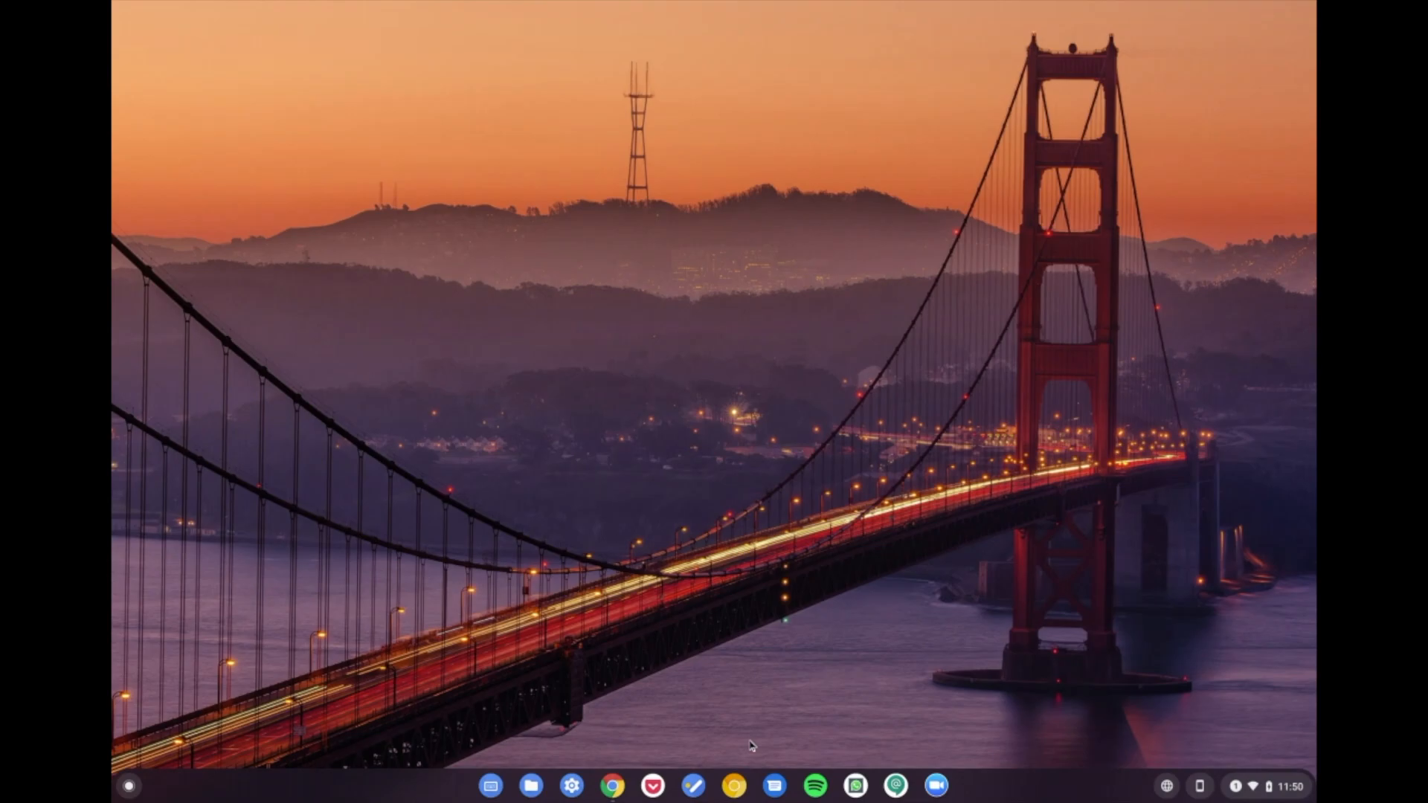
mouse_move(746, 739)
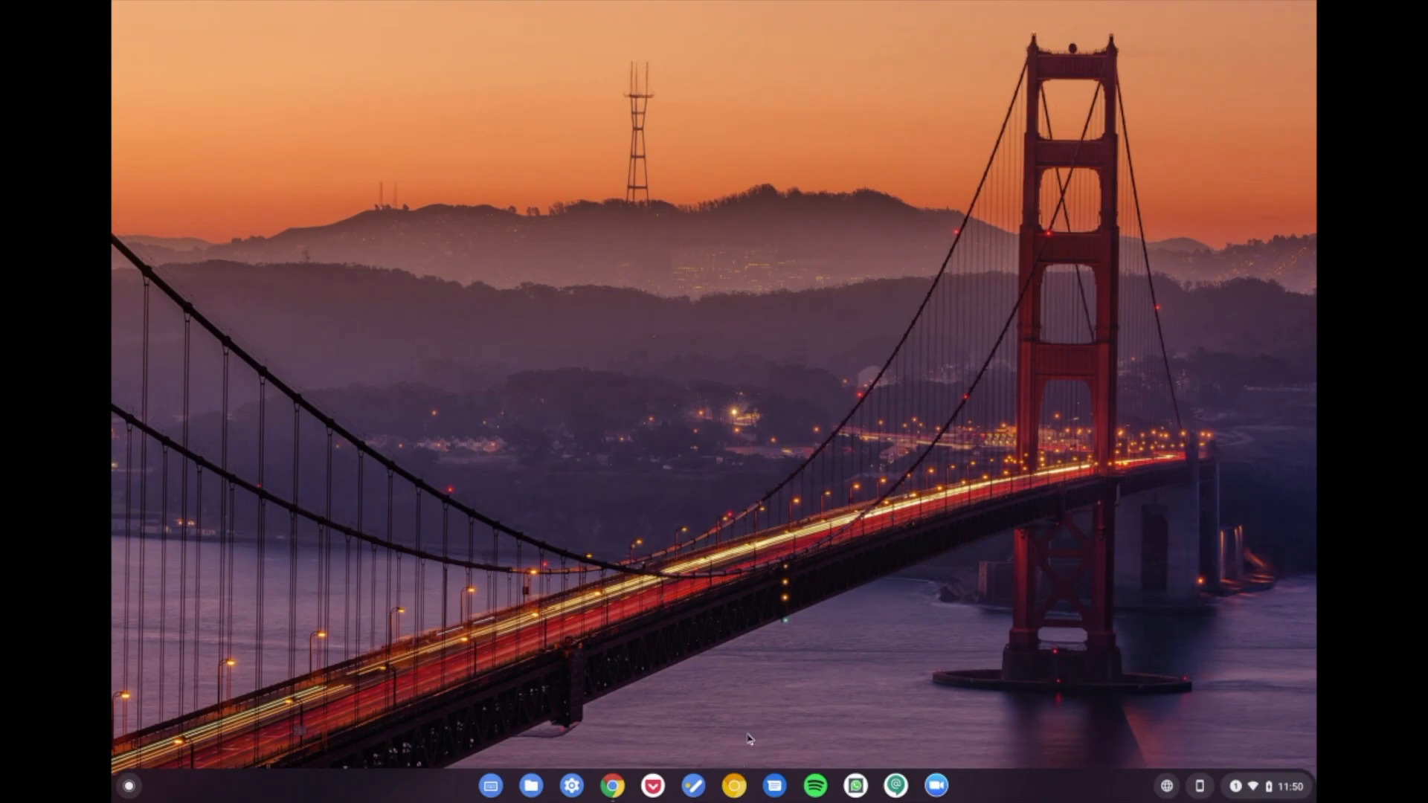
mouse_move(772, 672)
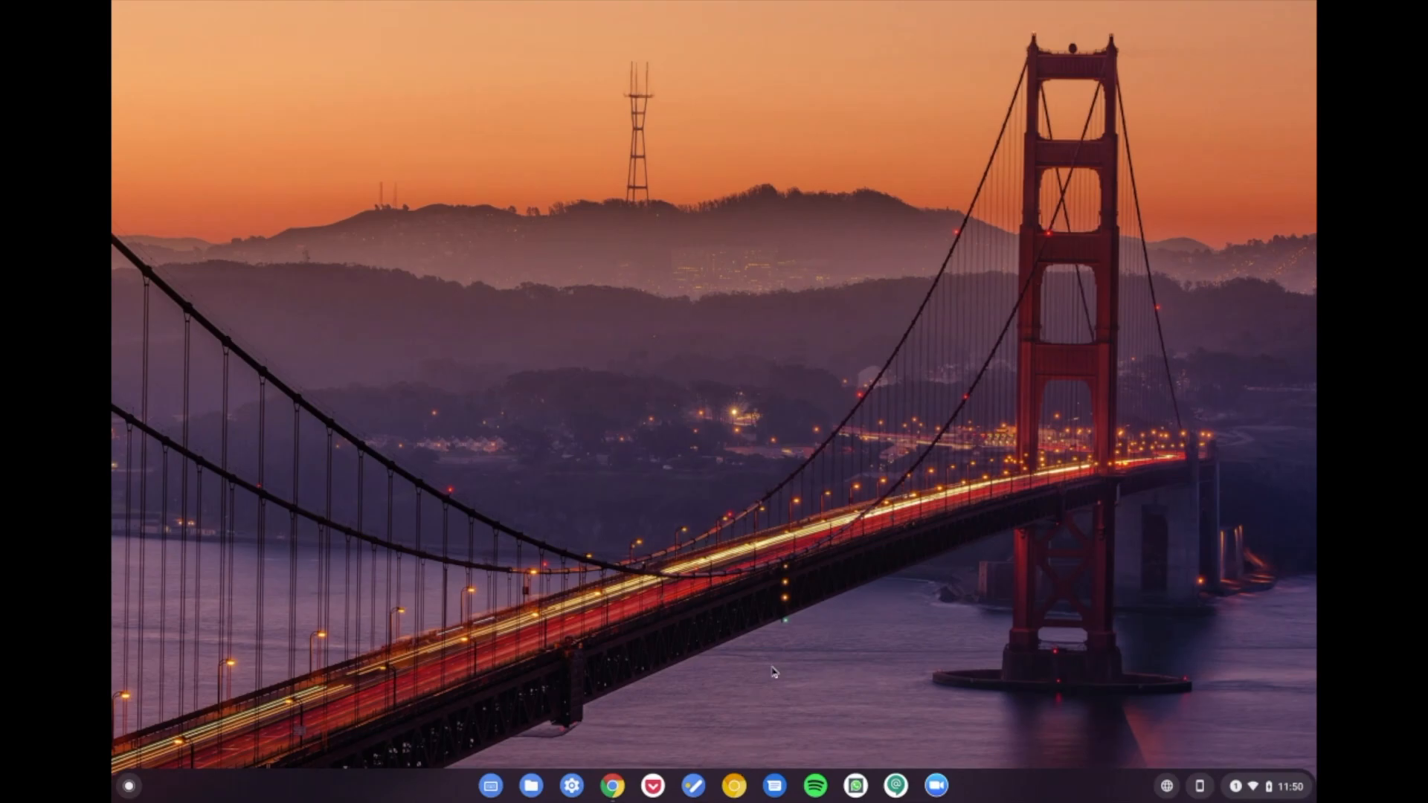
mouse_move(650, 560)
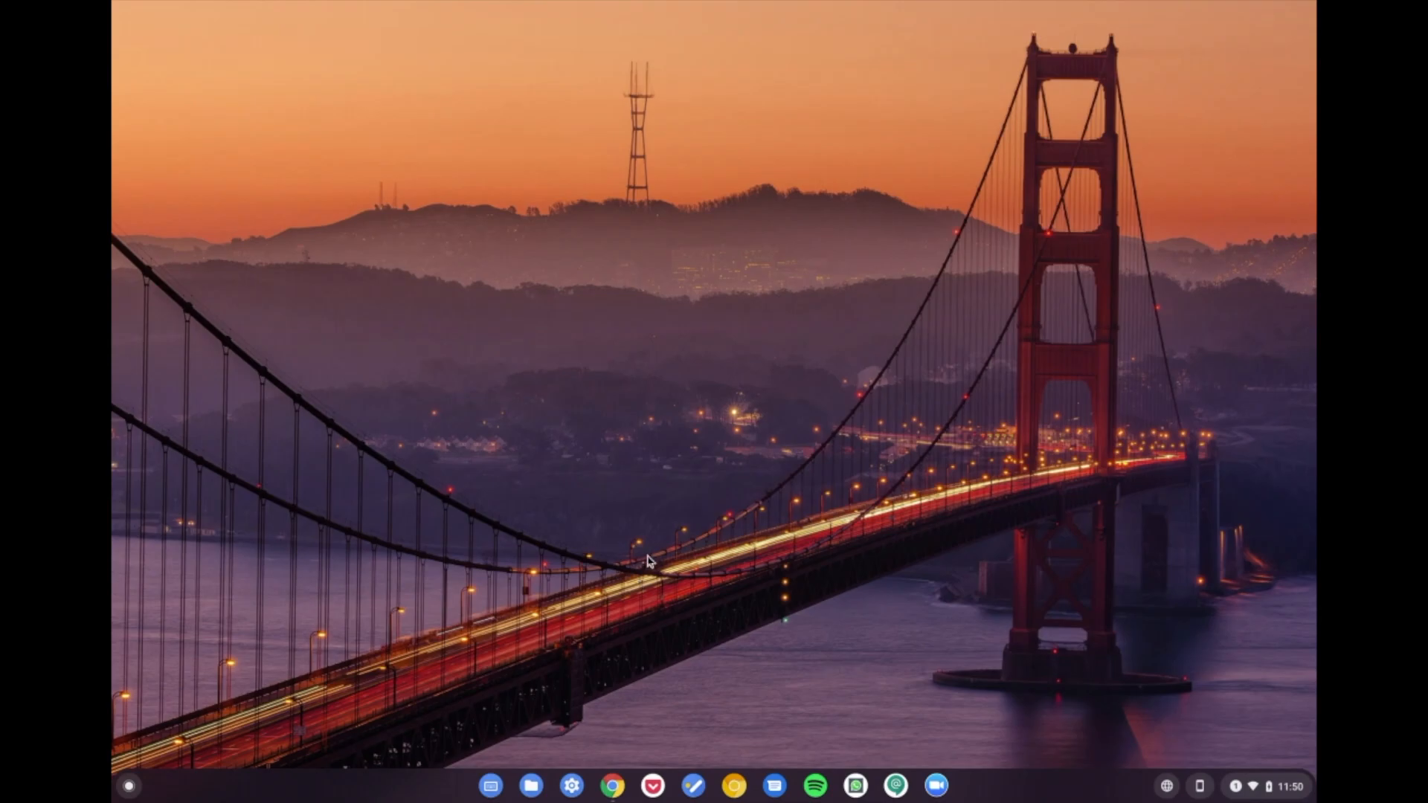
mouse_move(751, 705)
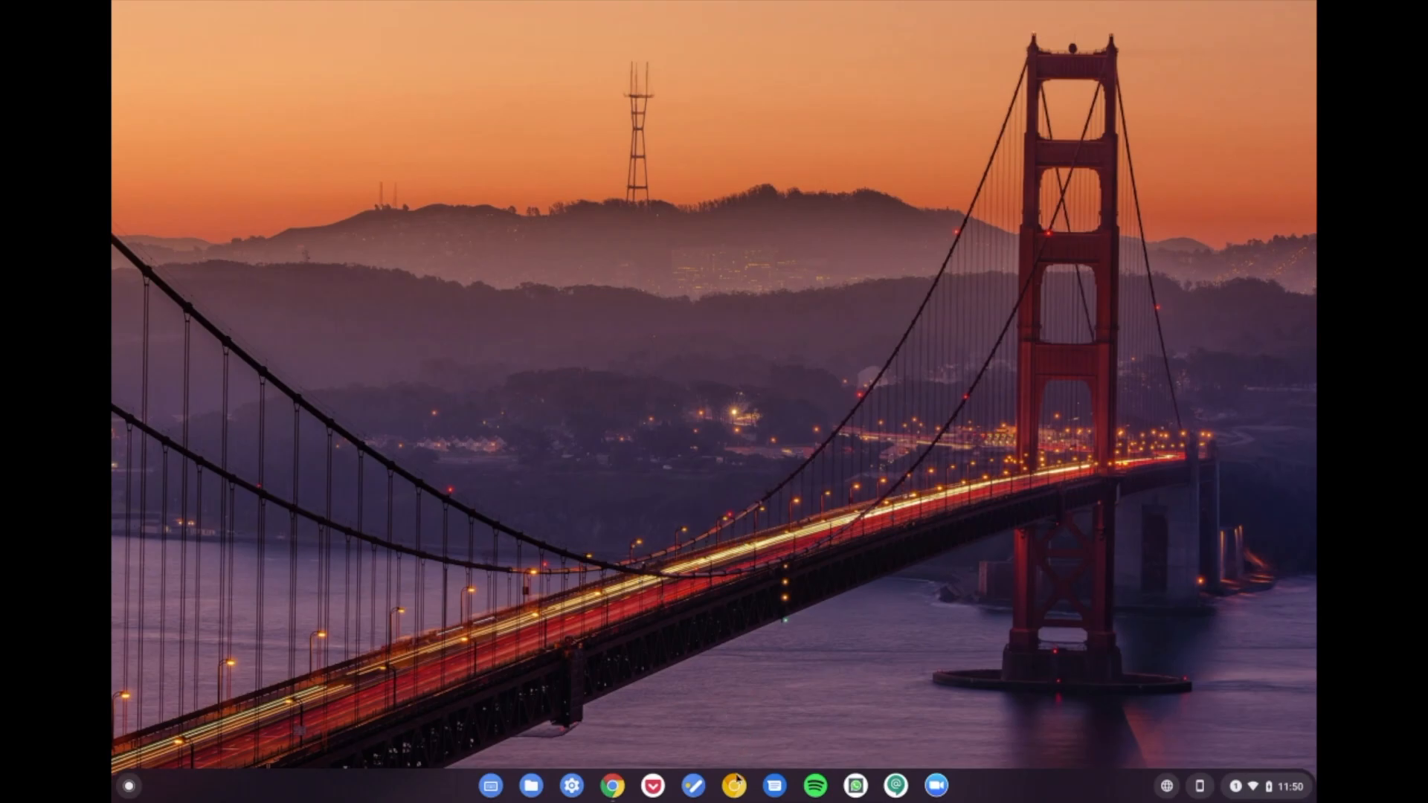
mouse_move(733, 785)
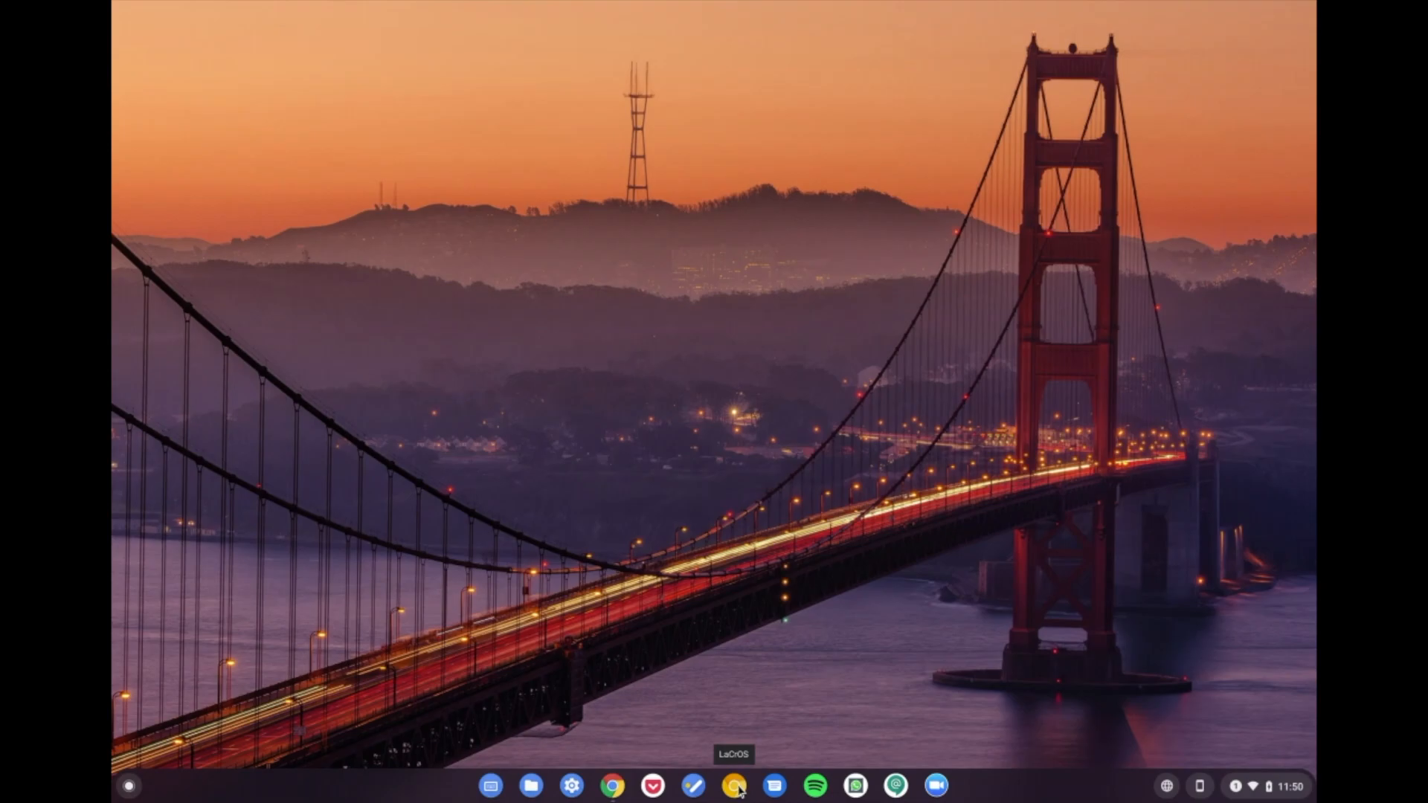
- Launch the Lacros browser from the shelf and enlarge its window
click(736, 785)
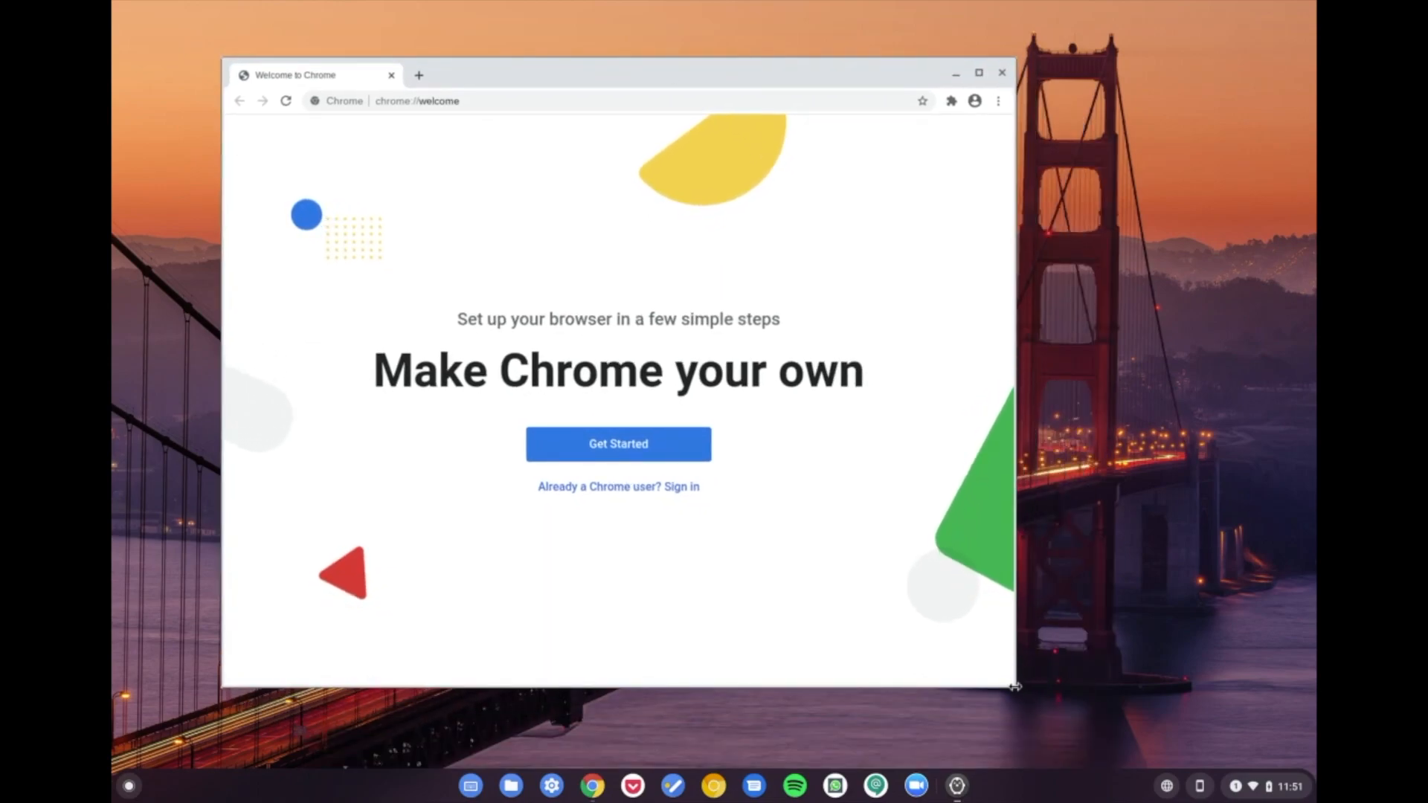
drag(1013, 685, 1280, 684)
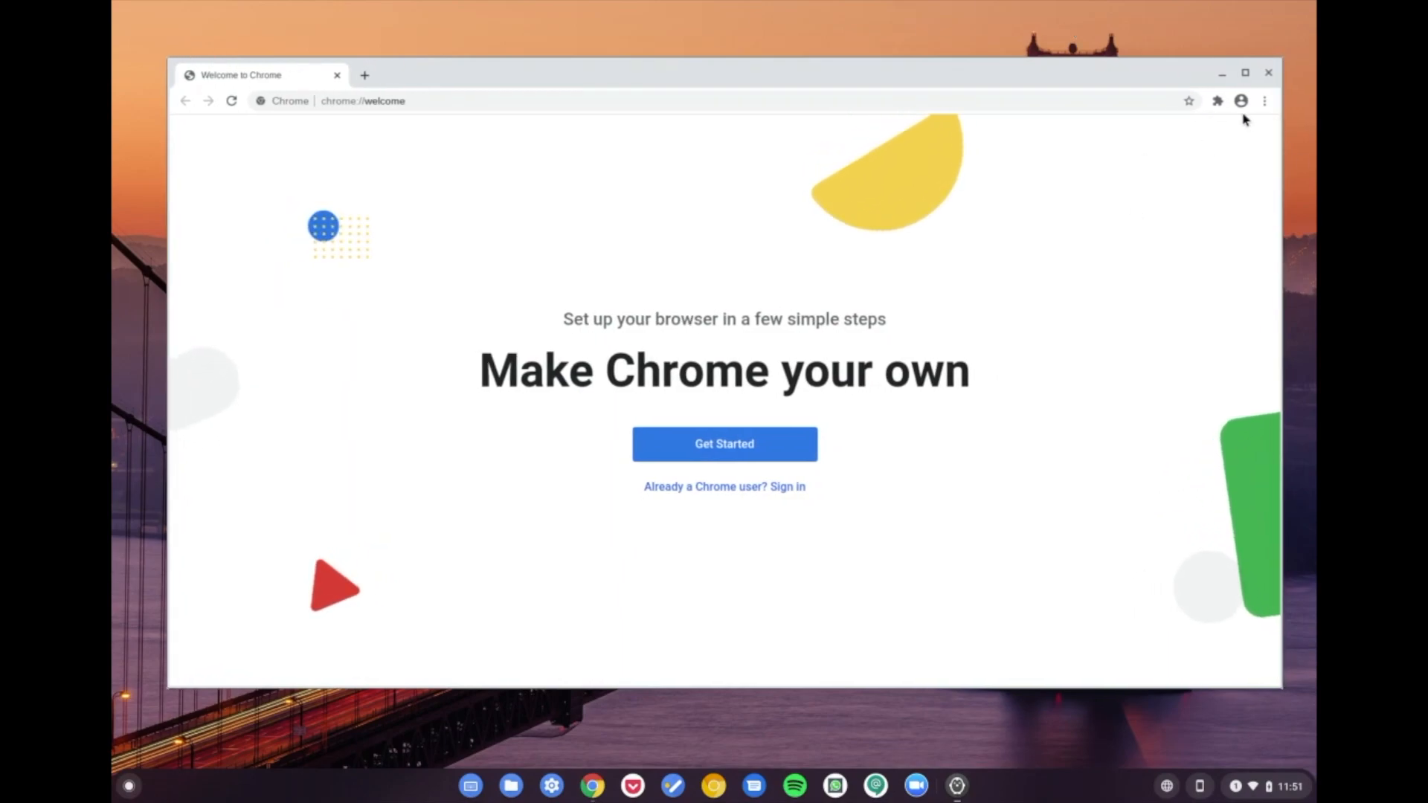
- Add a new browser person named 'Chrome' from the profile menu
click(1240, 101)
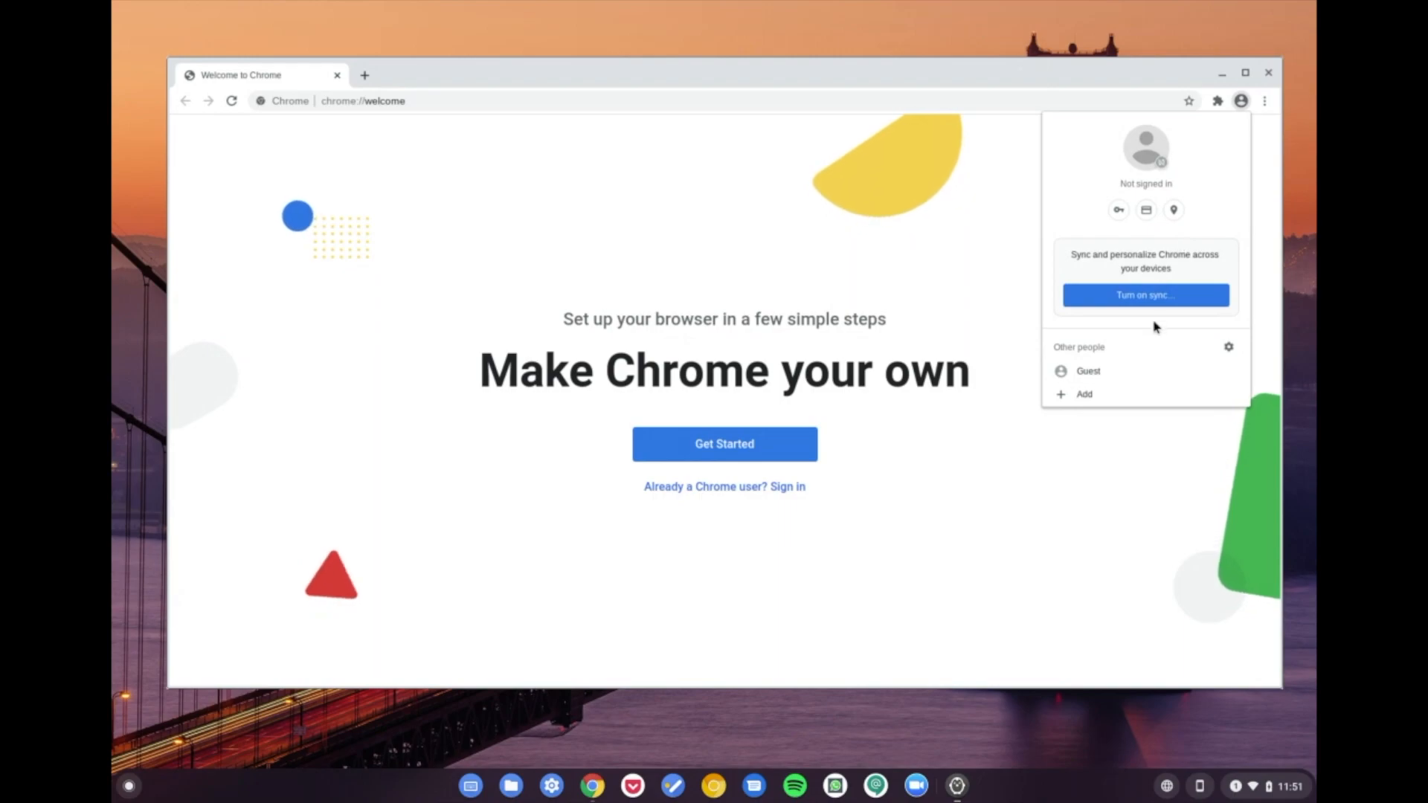
click(1083, 393)
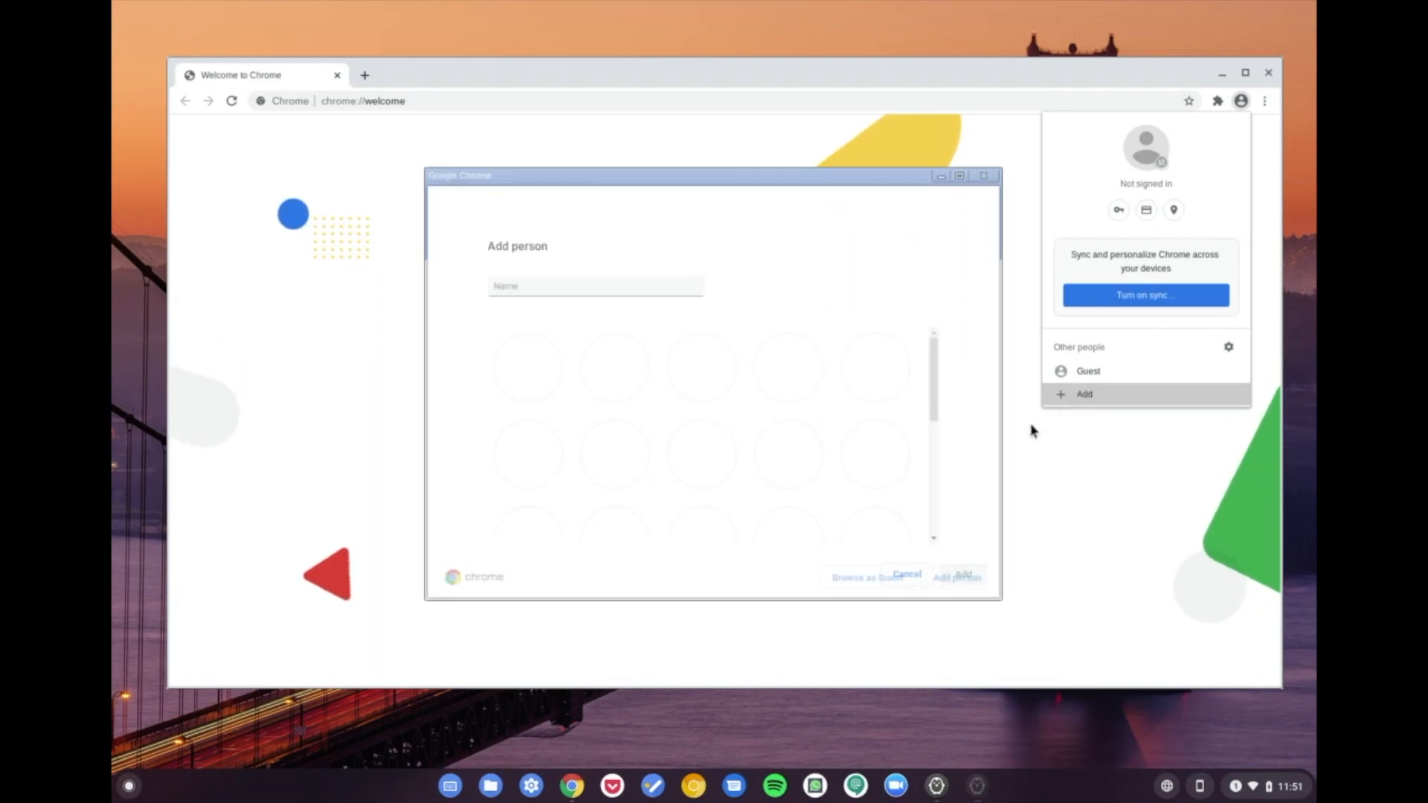
click(595, 286)
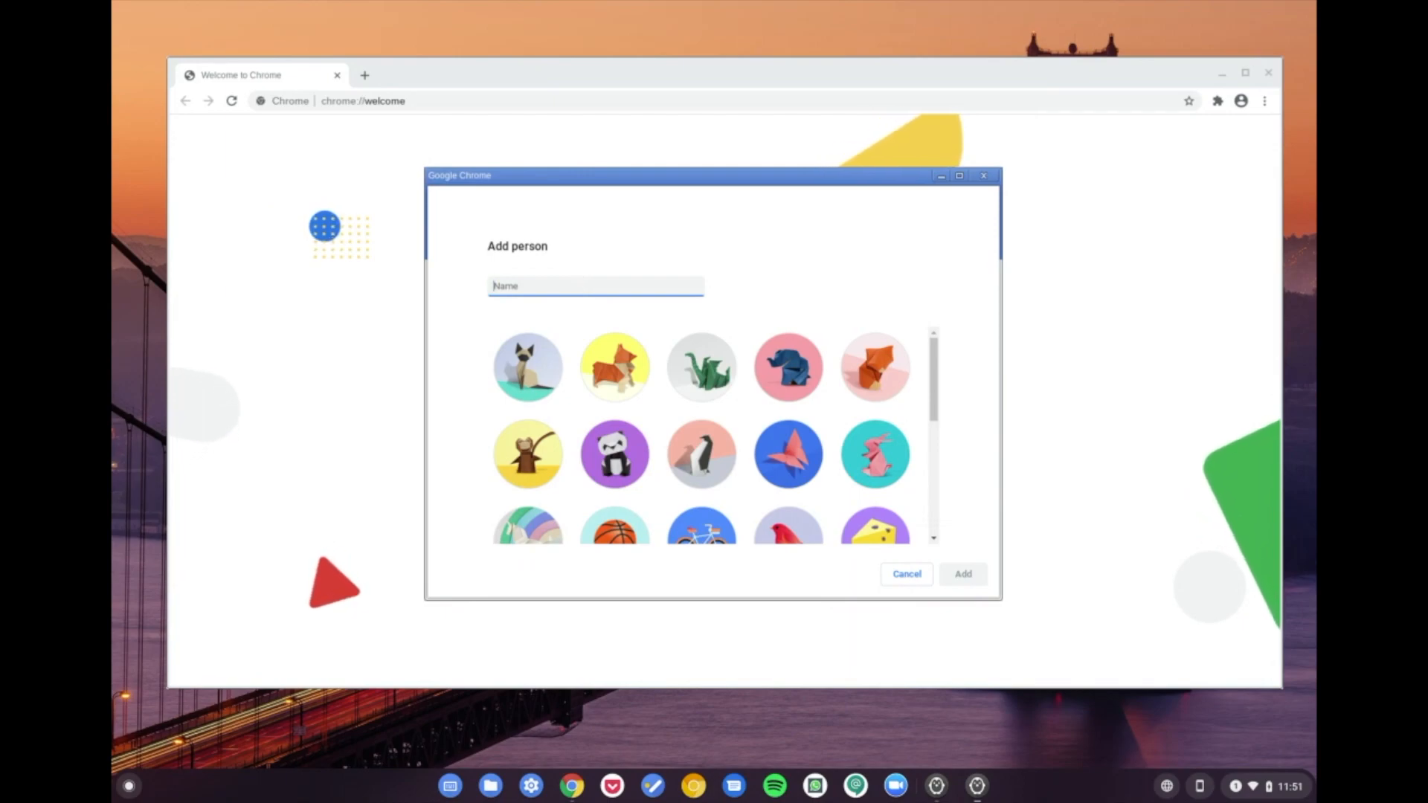
text(Chrome)
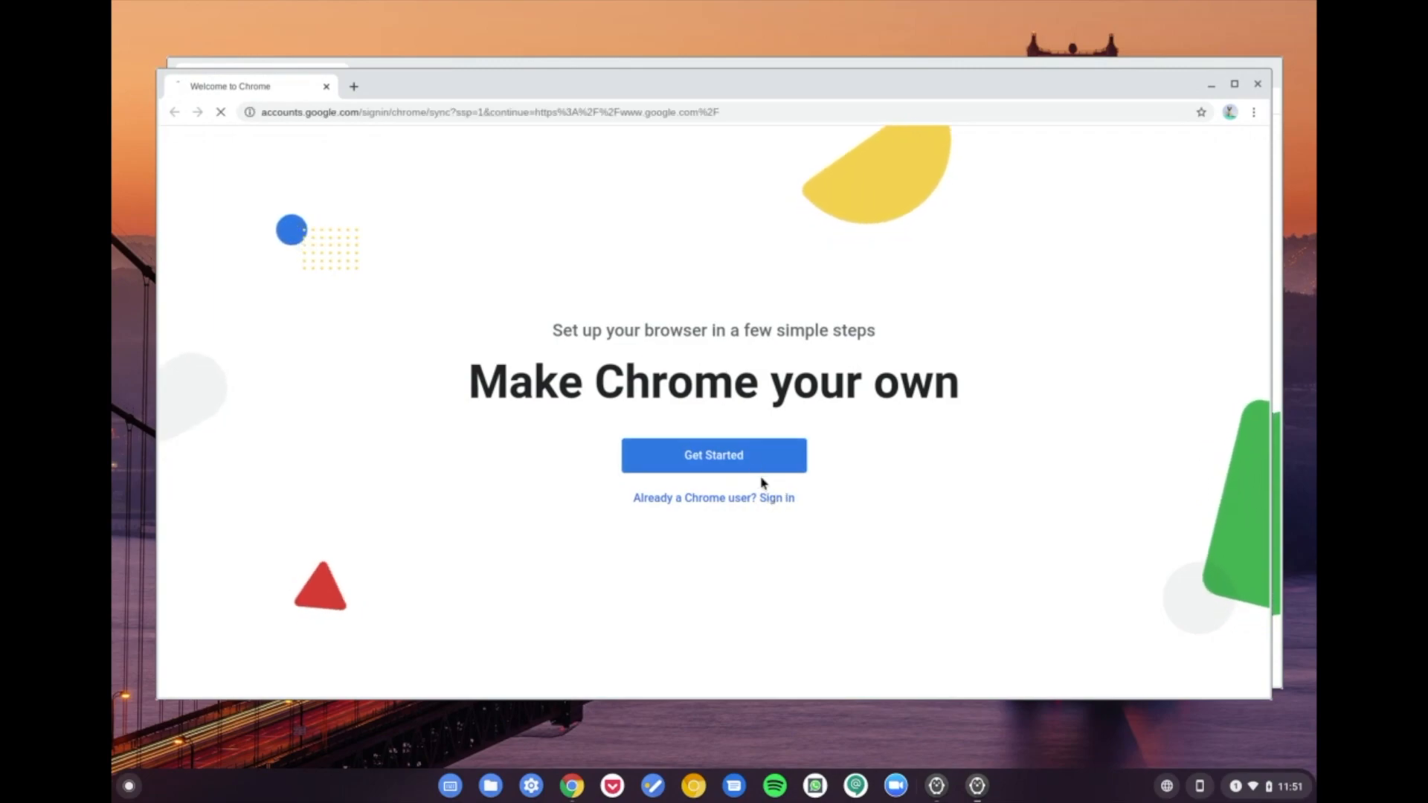
- Start entering the account email 'offlineblo', then switch back to the Person 1 profile
click(712, 455)
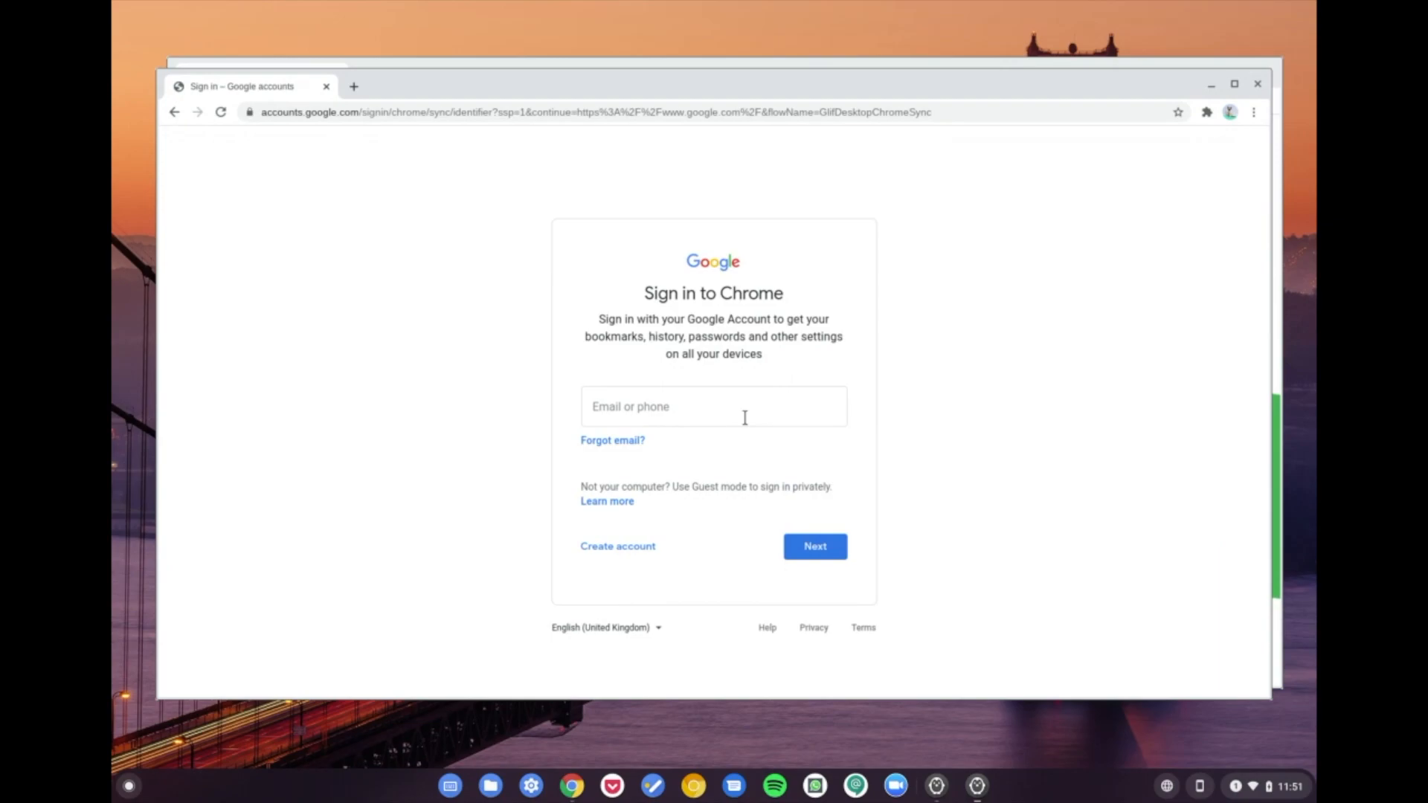
text(offlineblog.net)
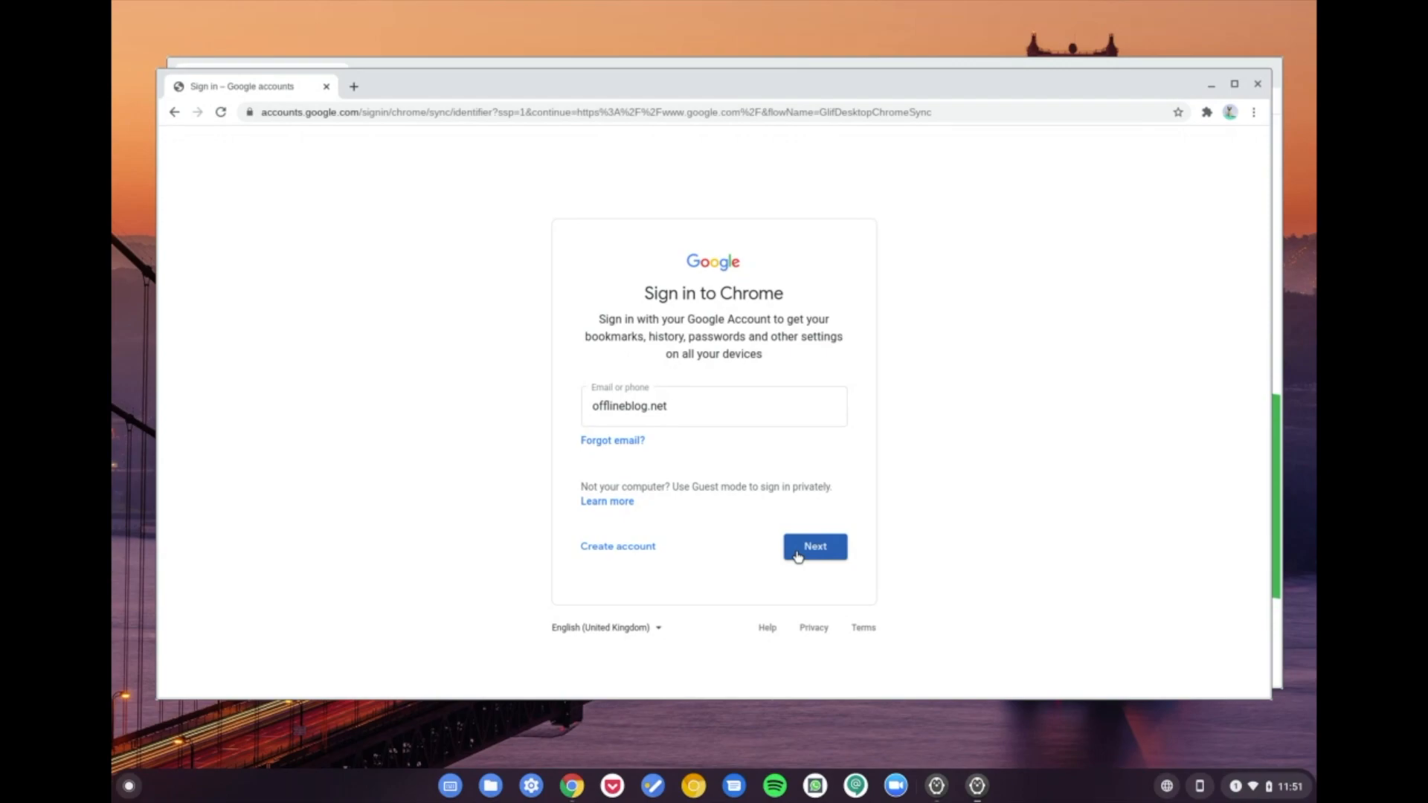
mouse_move(951, 396)
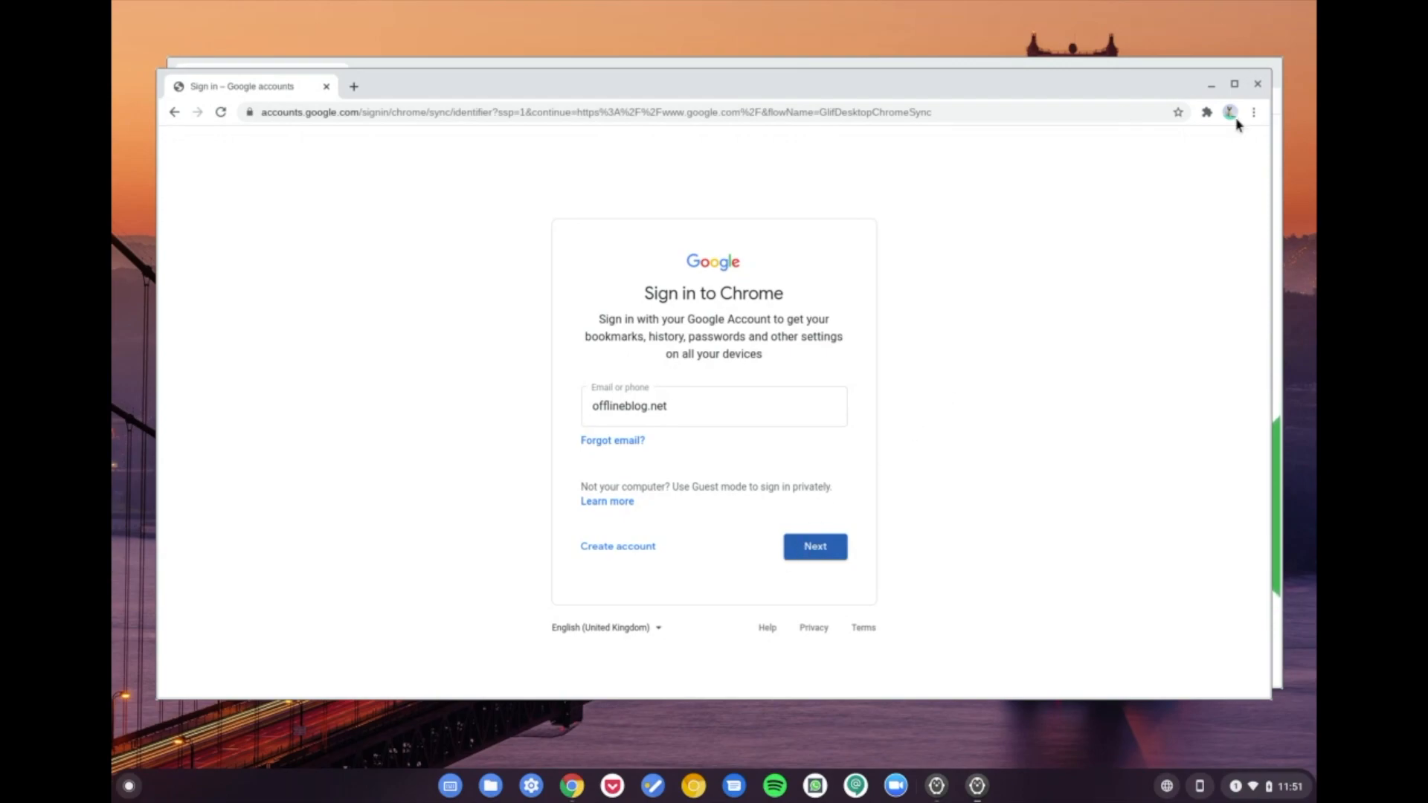
click(1230, 112)
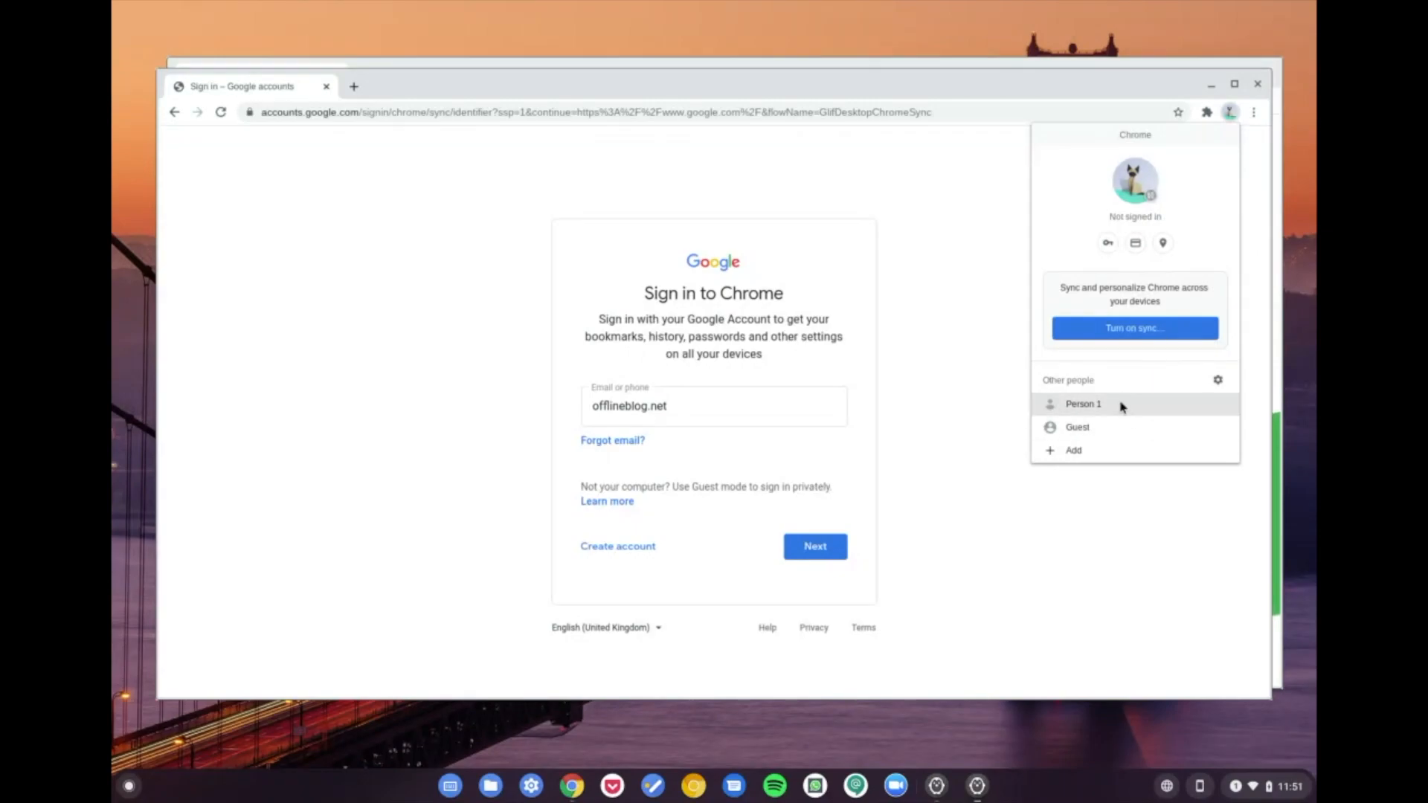
click(1083, 403)
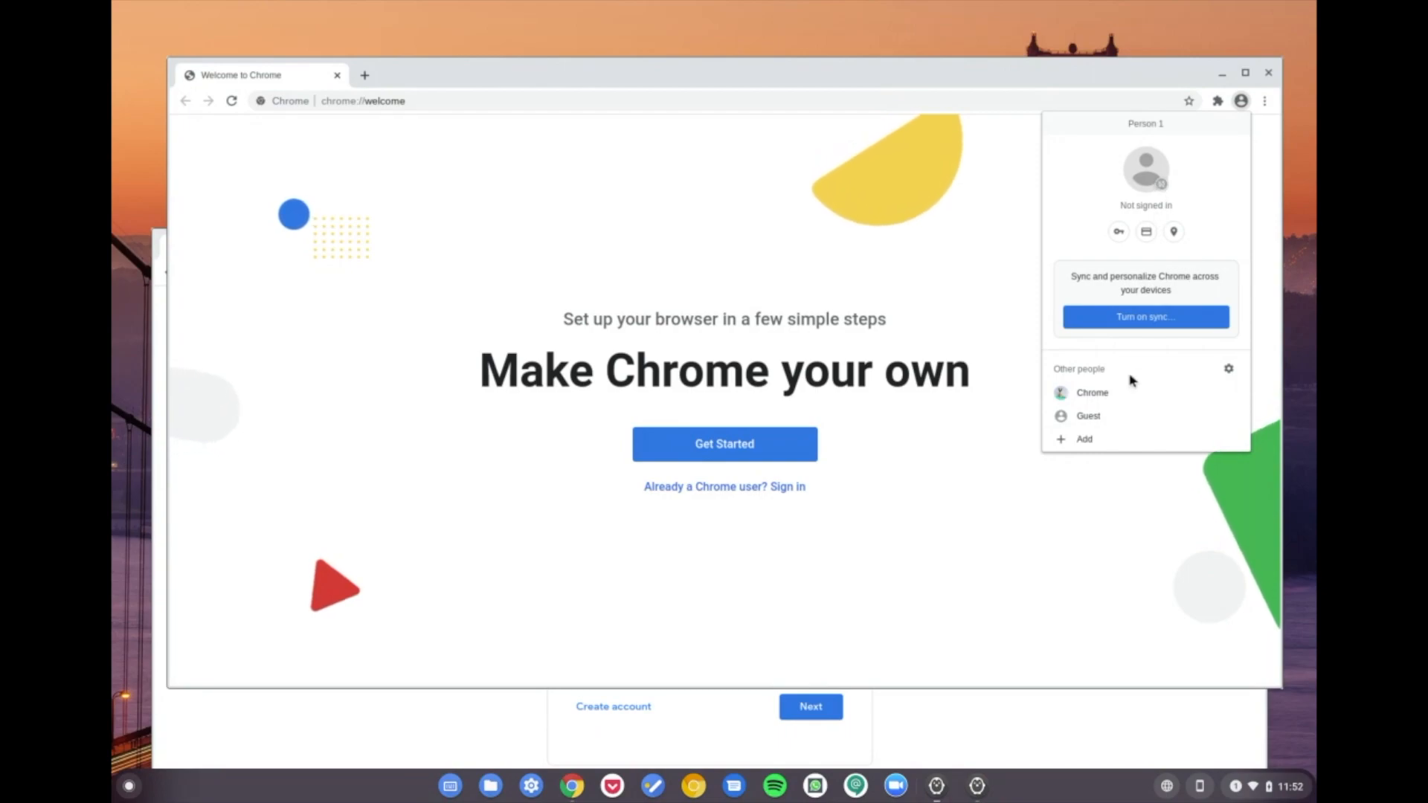
- Turn on sync for Person 1 by signing in with the Google account email and password
click(1144, 315)
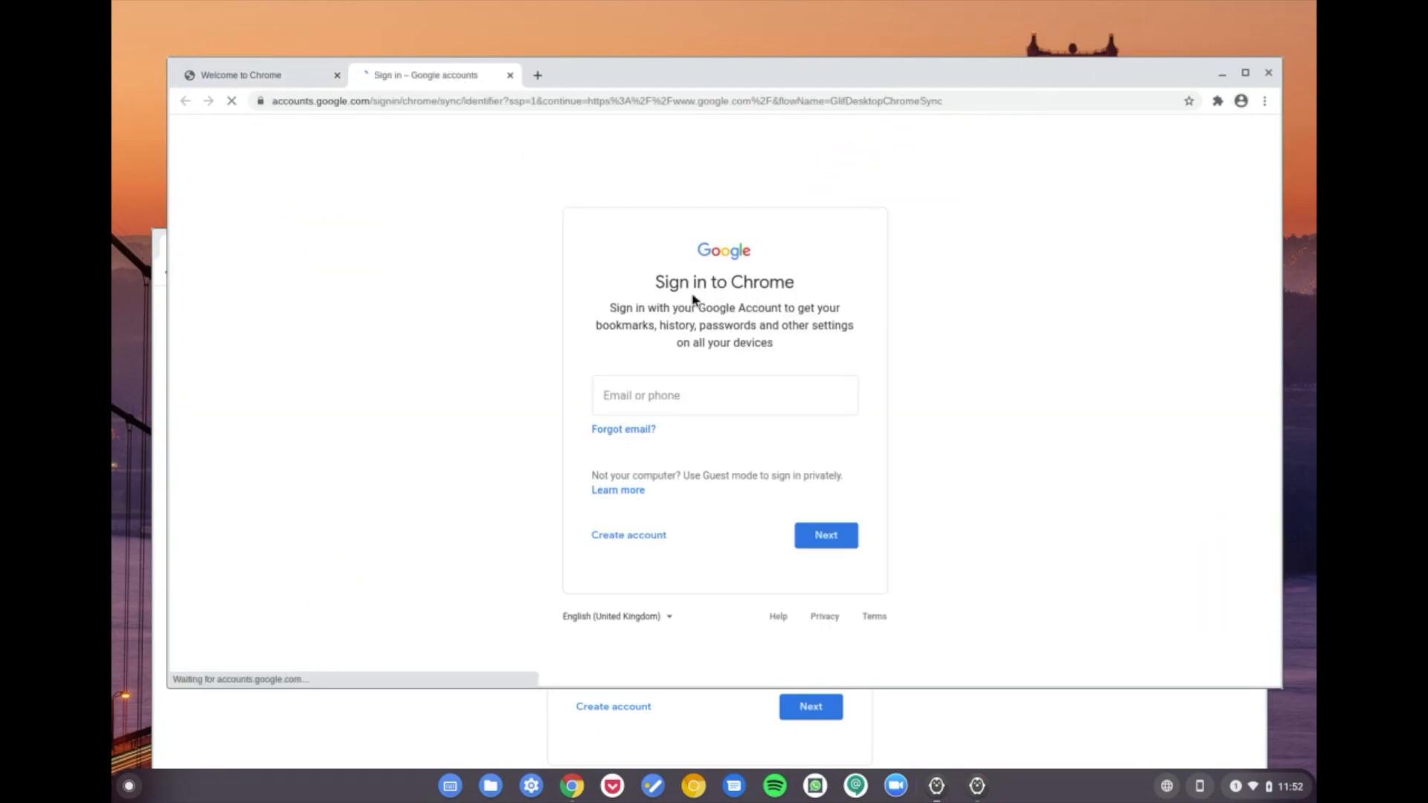
text(di)
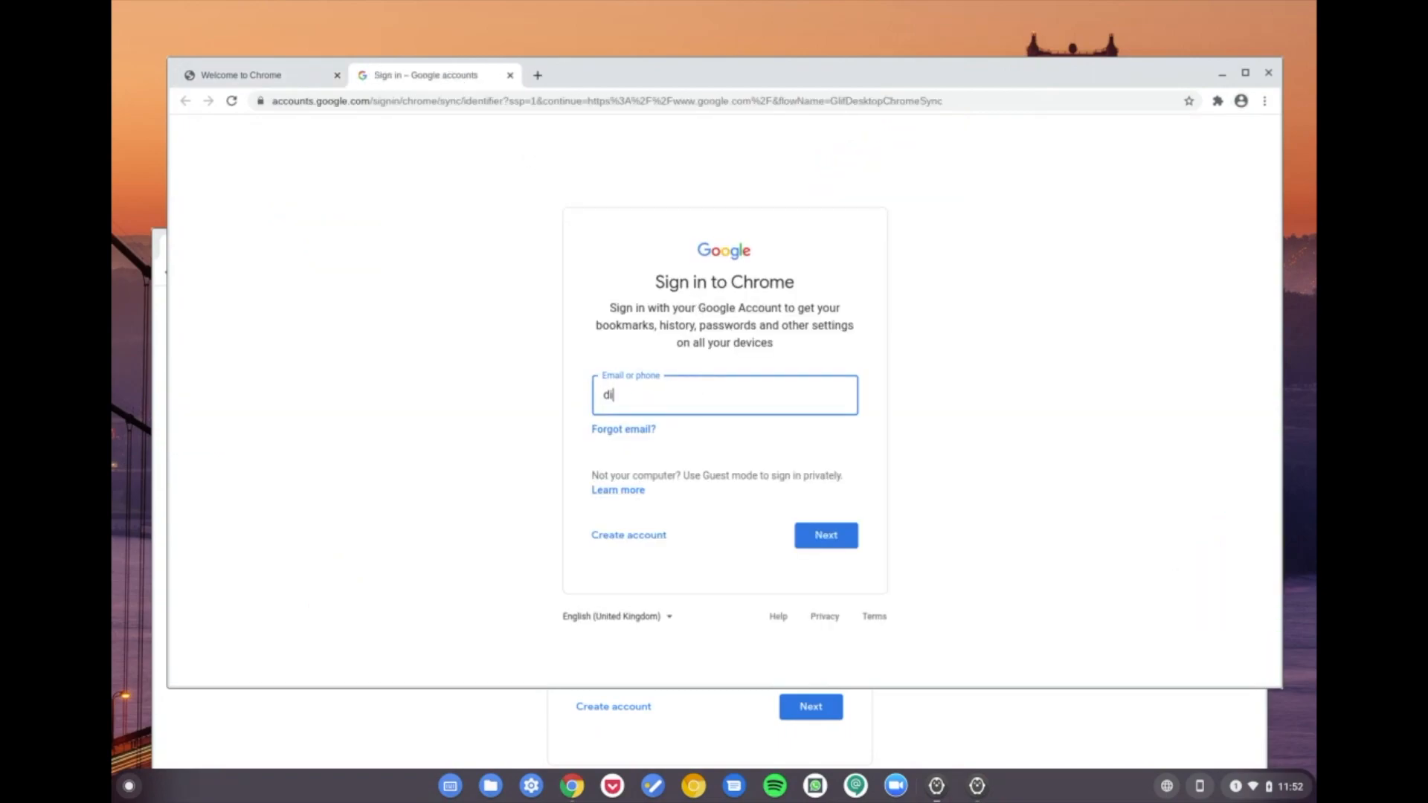
text(nzan)
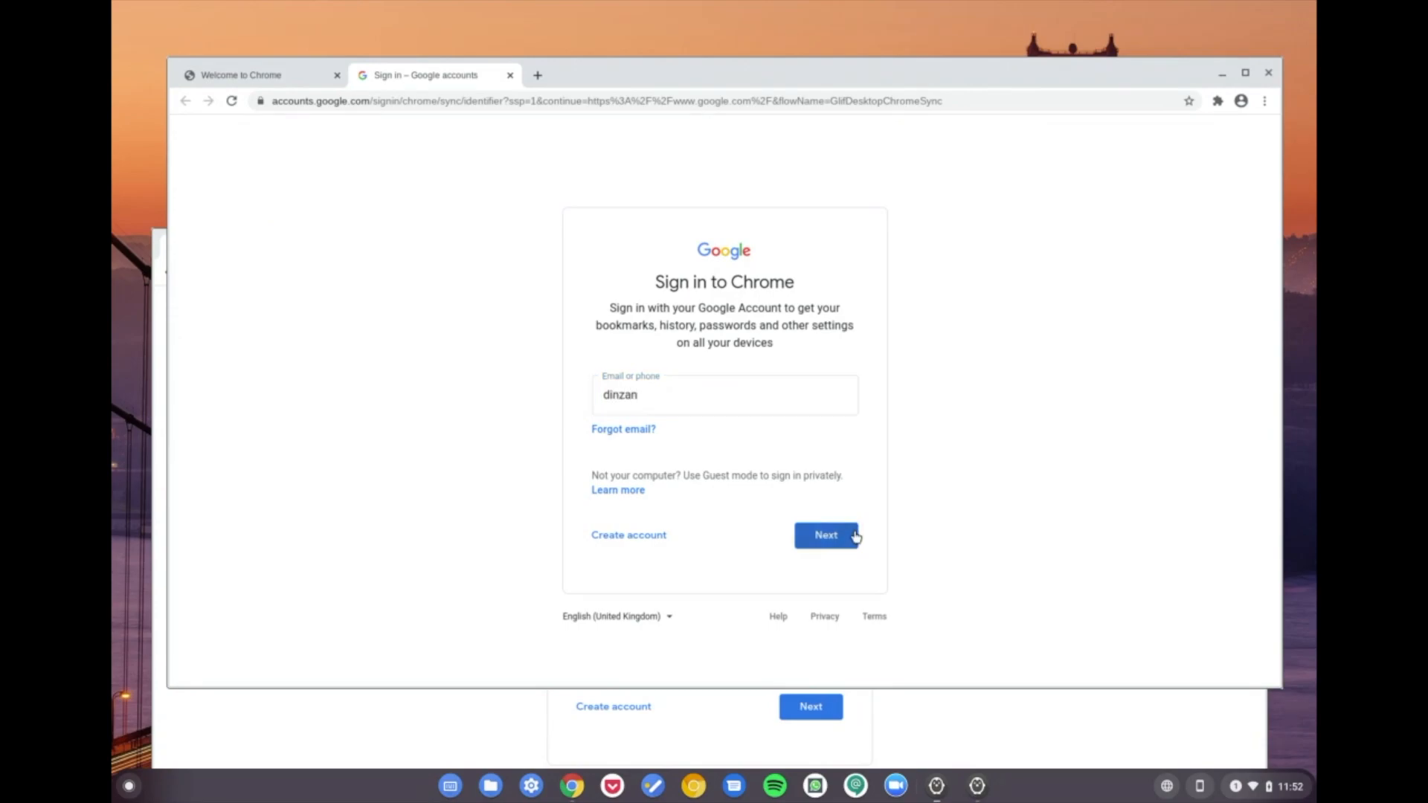
click(825, 534)
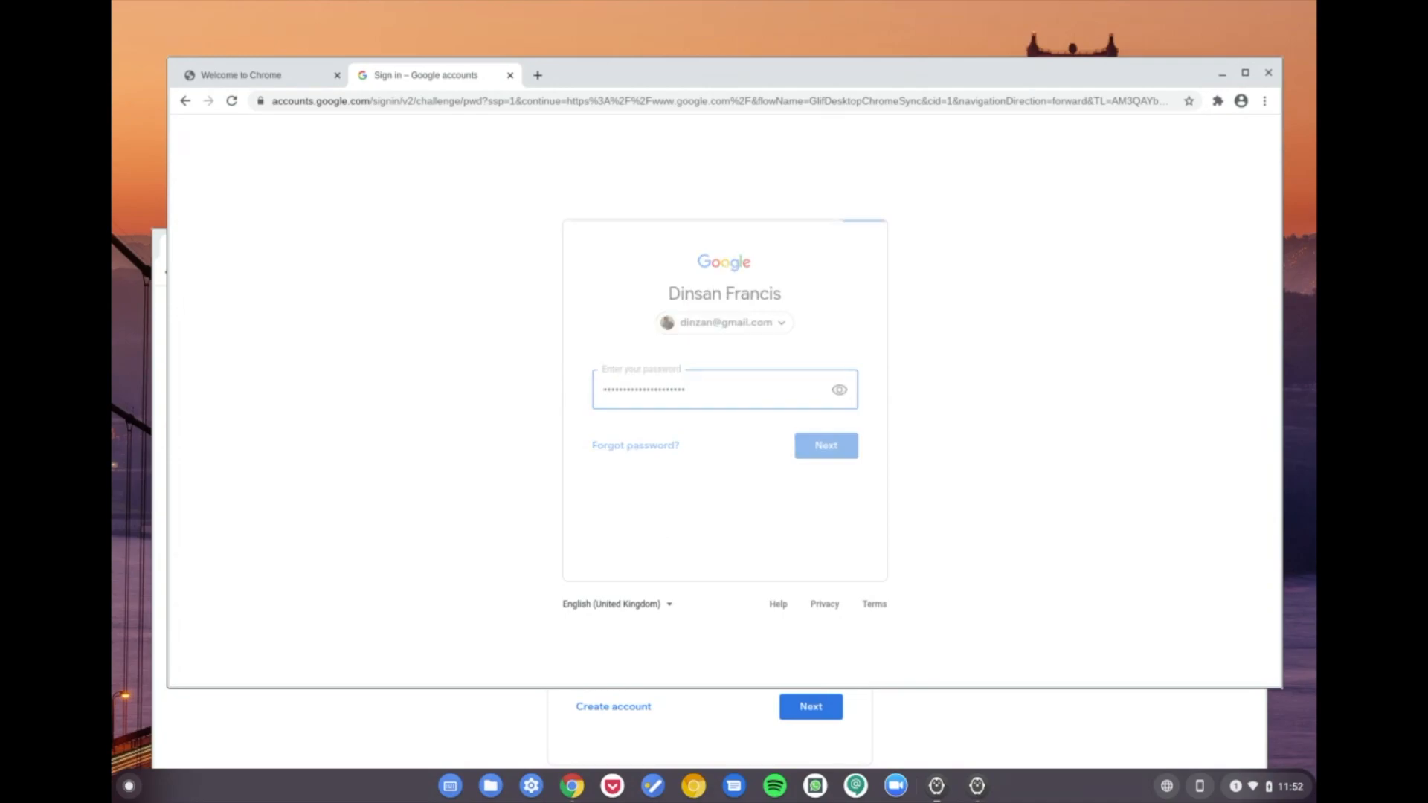
click(824, 445)
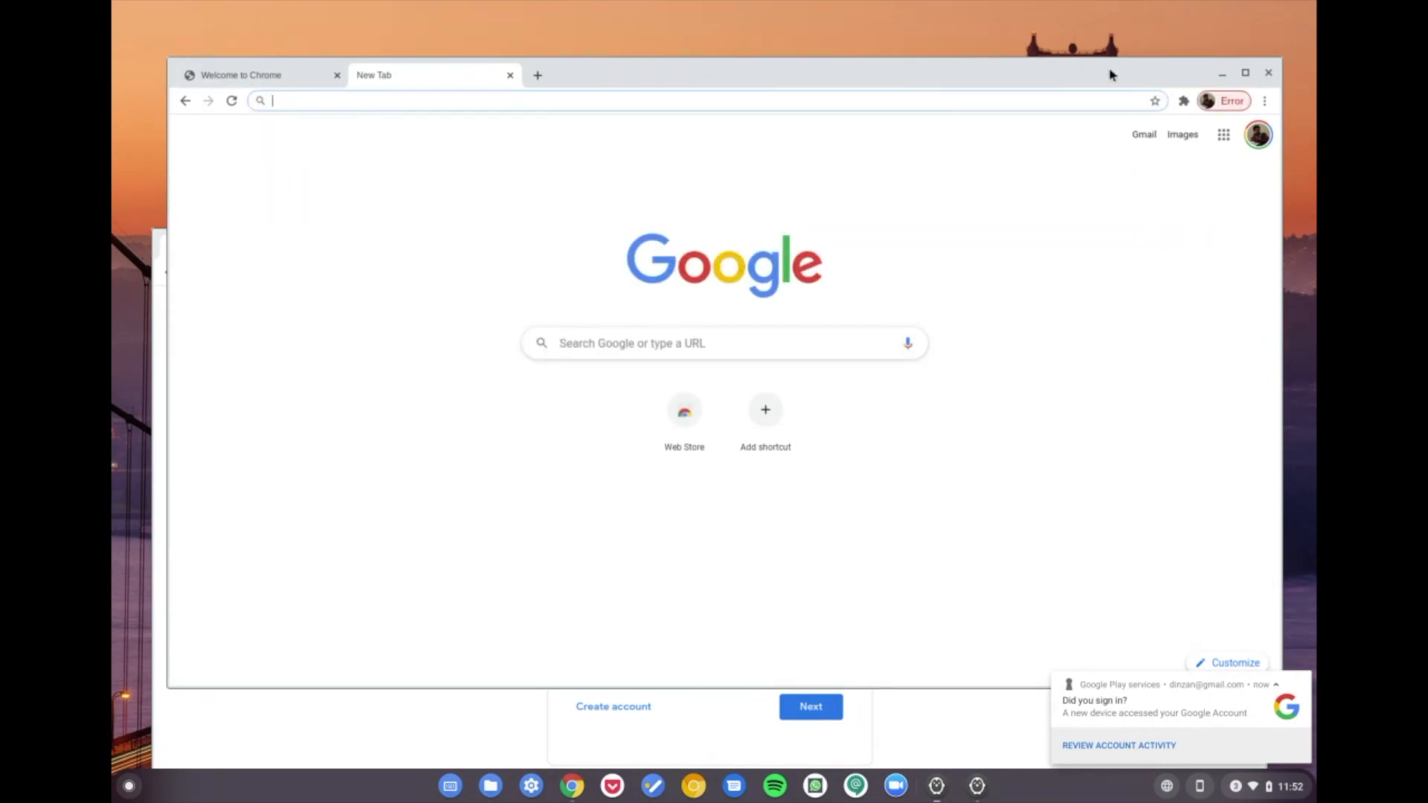
- Check the sync error in the account menu and return to the Welcome to Chrome tab
click(1258, 134)
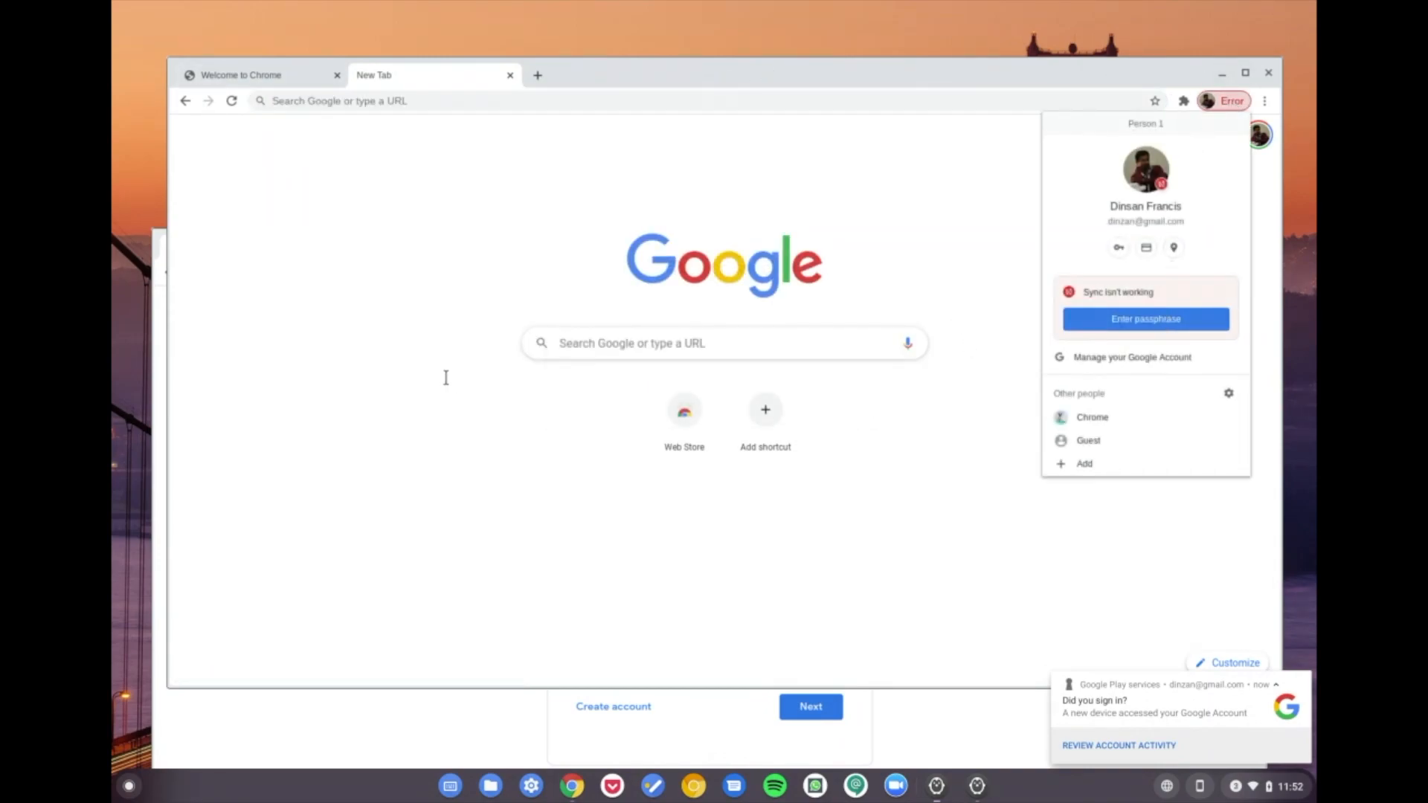
click(323, 201)
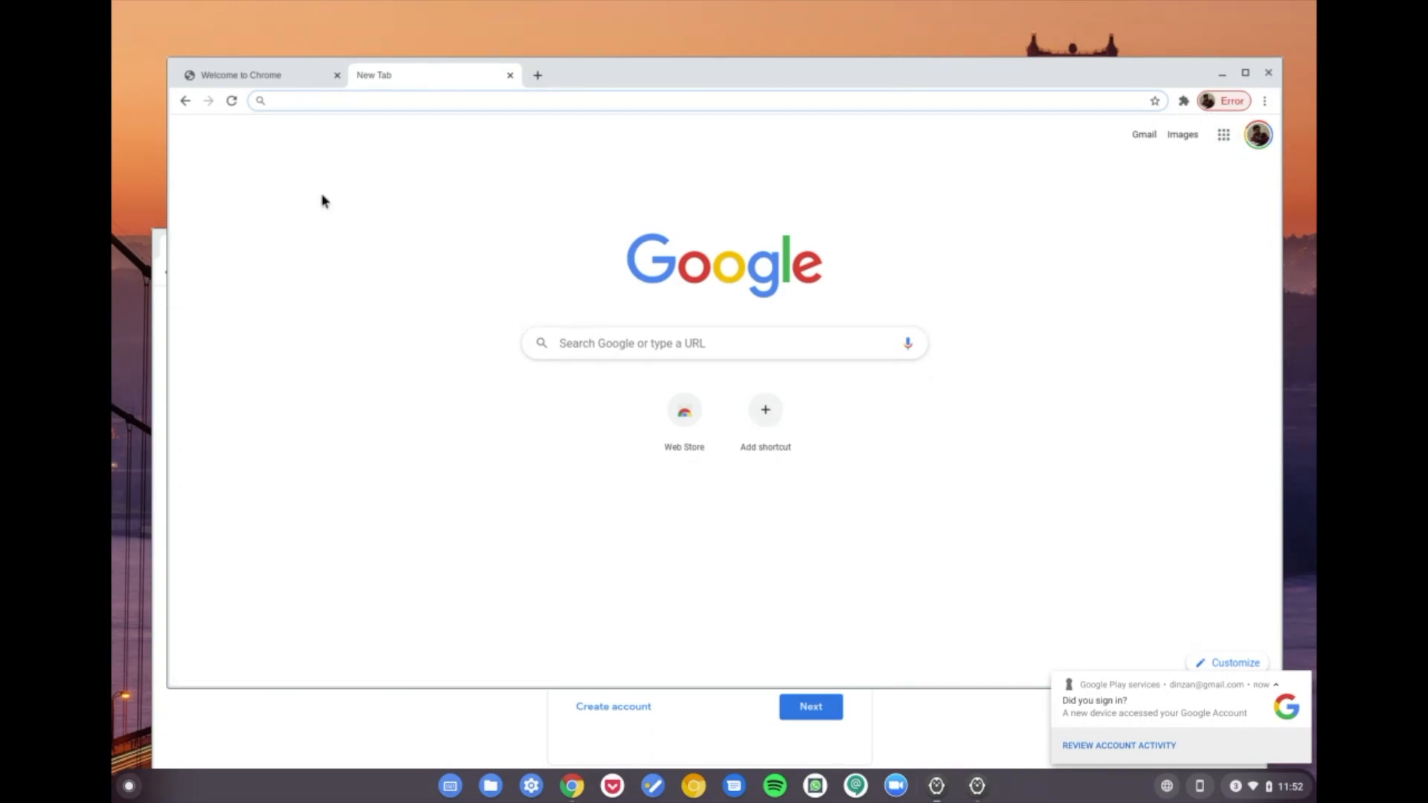
click(259, 75)
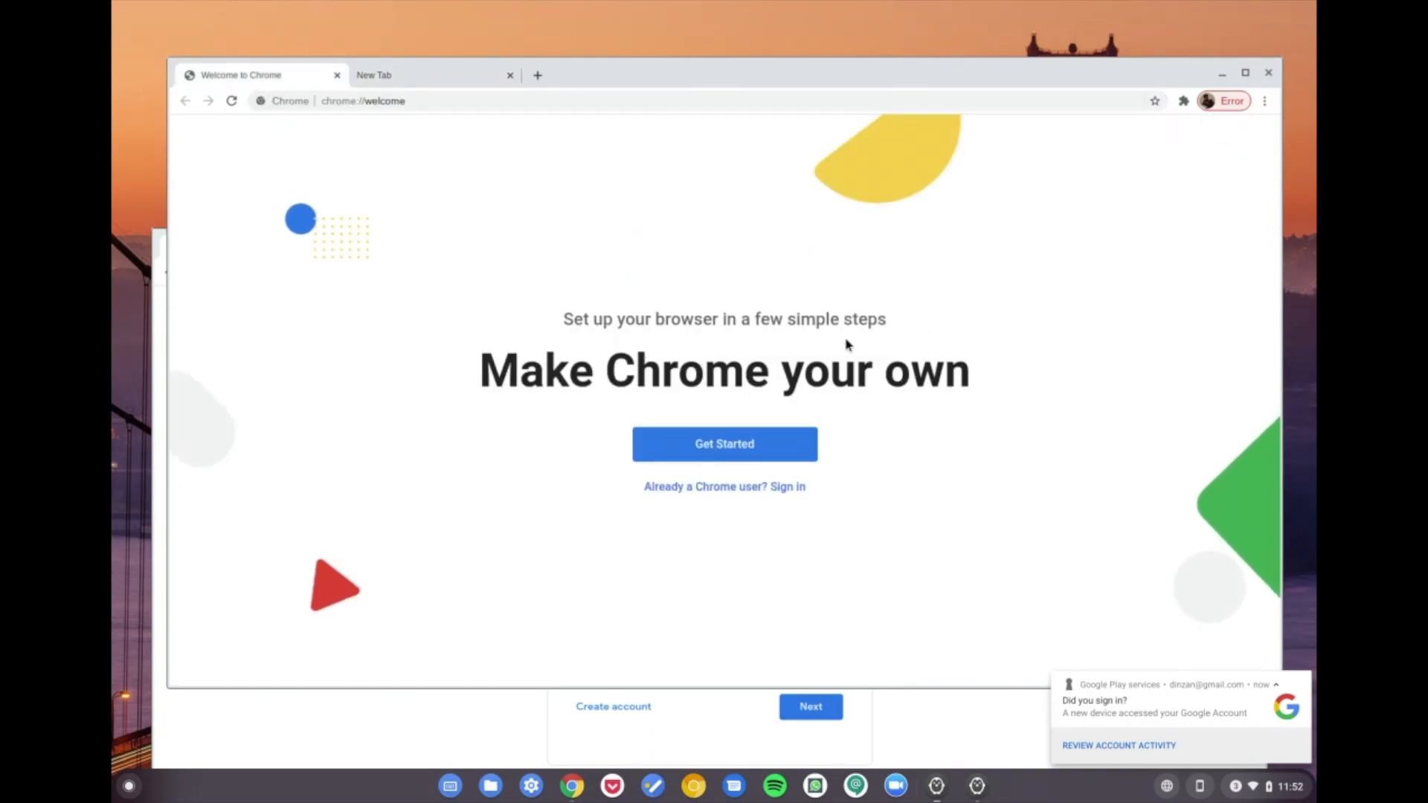
click(1220, 100)
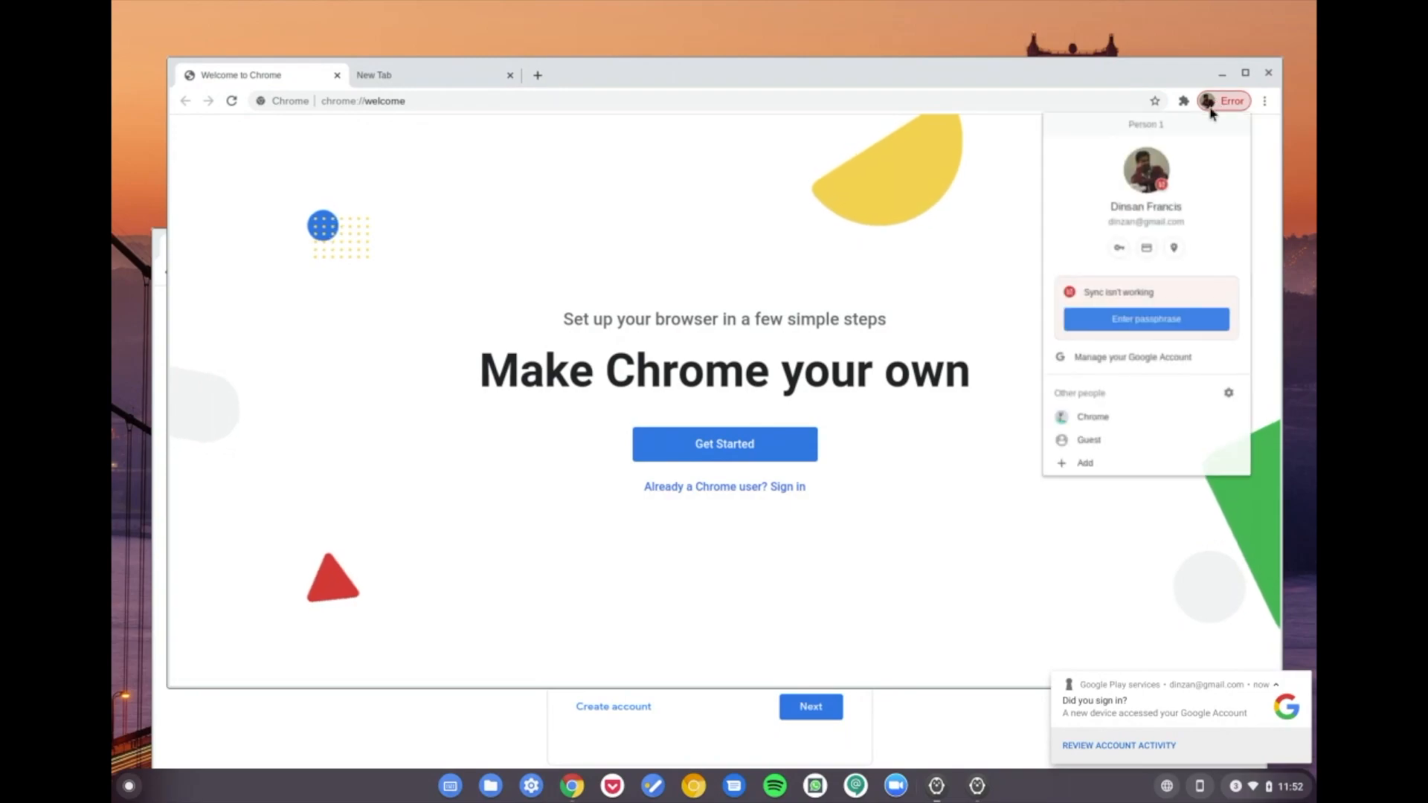
- Enter and submit the sync passphrase in Settings to clear the sync error
click(1145, 318)
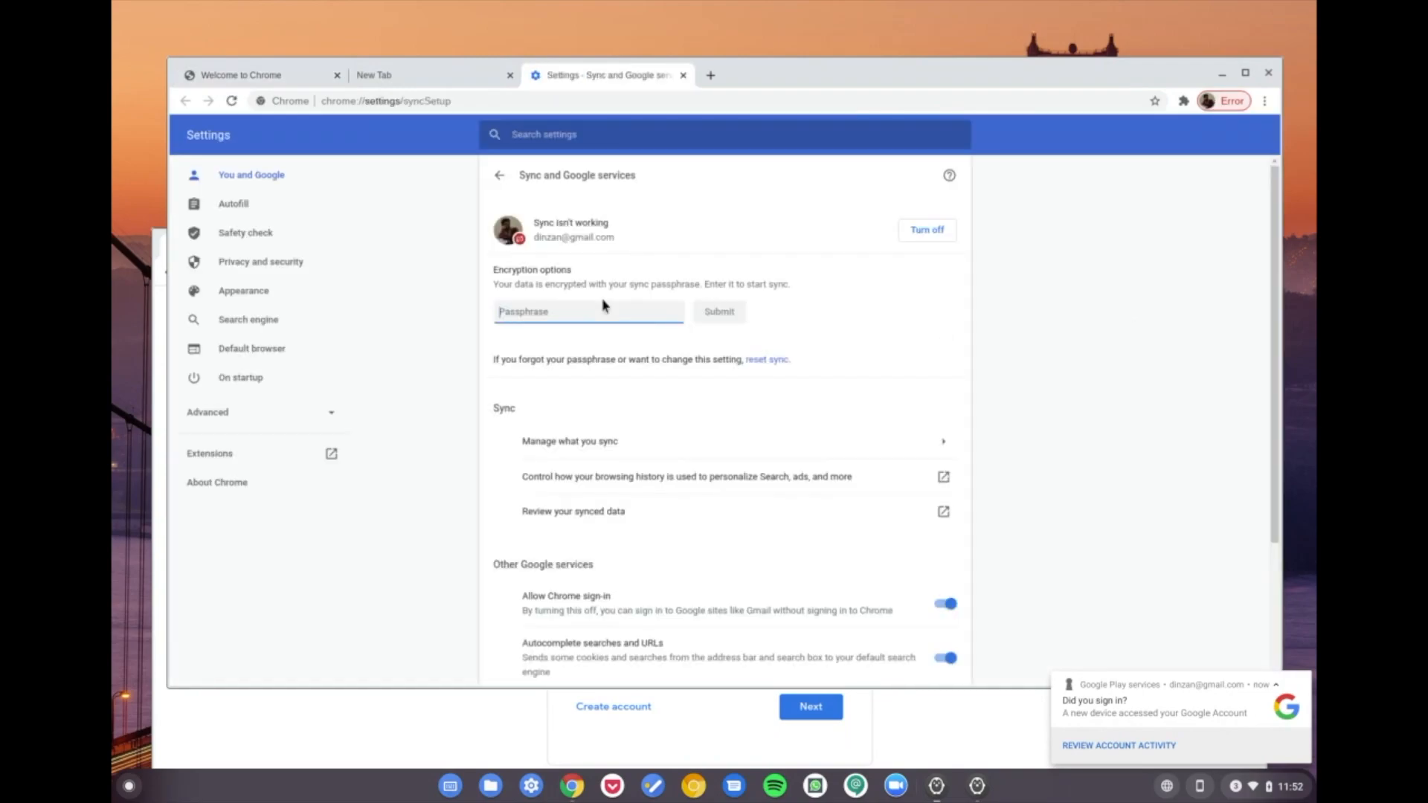
text(•••••)
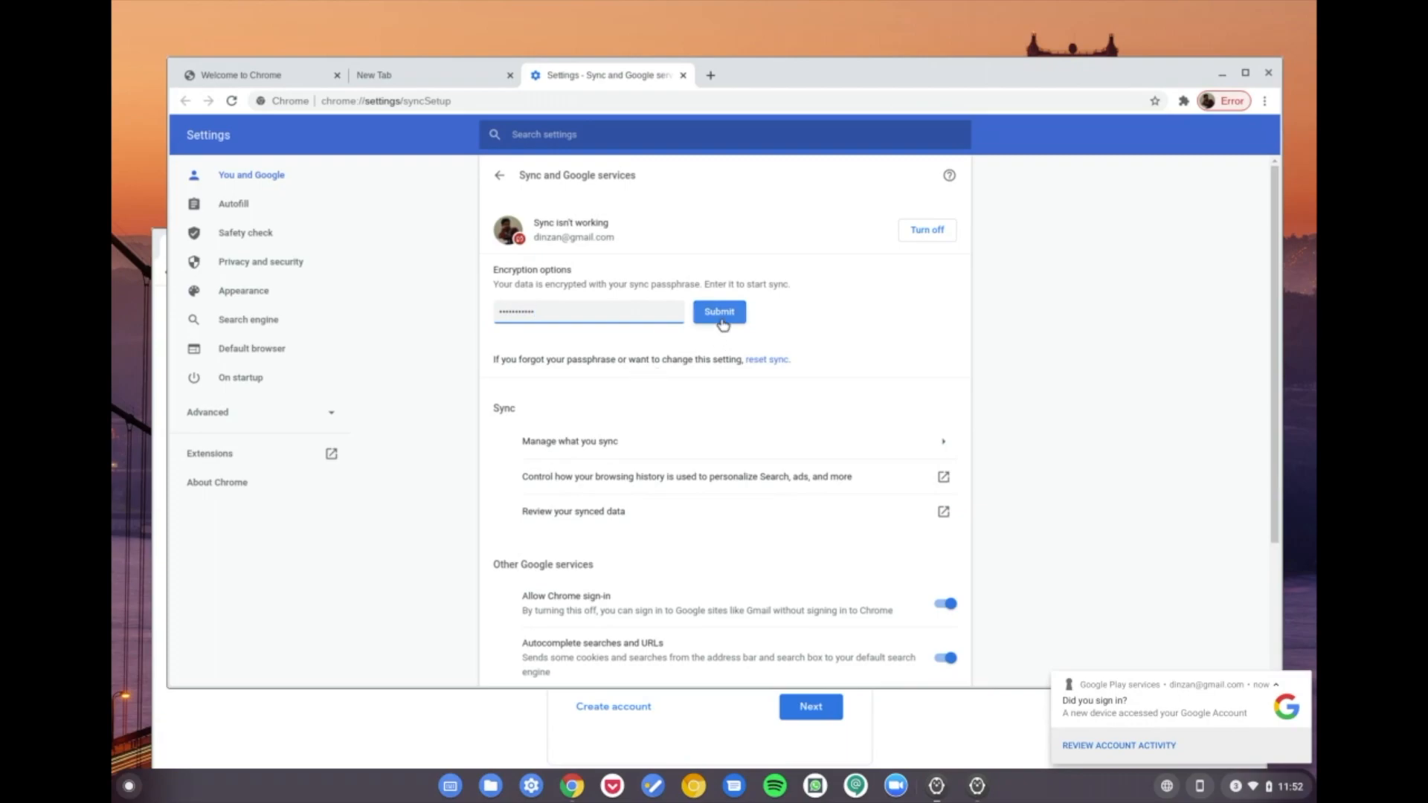
click(718, 311)
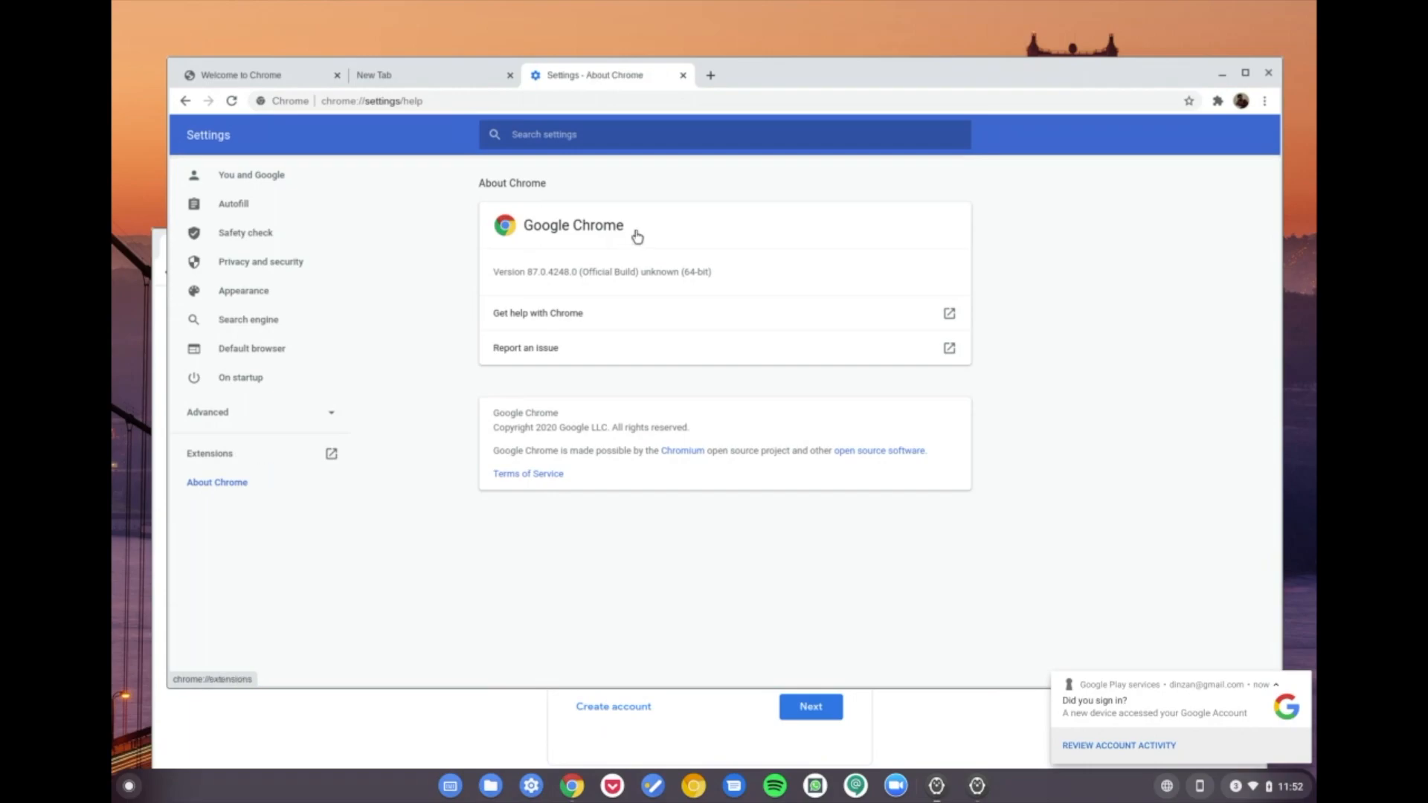
mouse_move(688, 283)
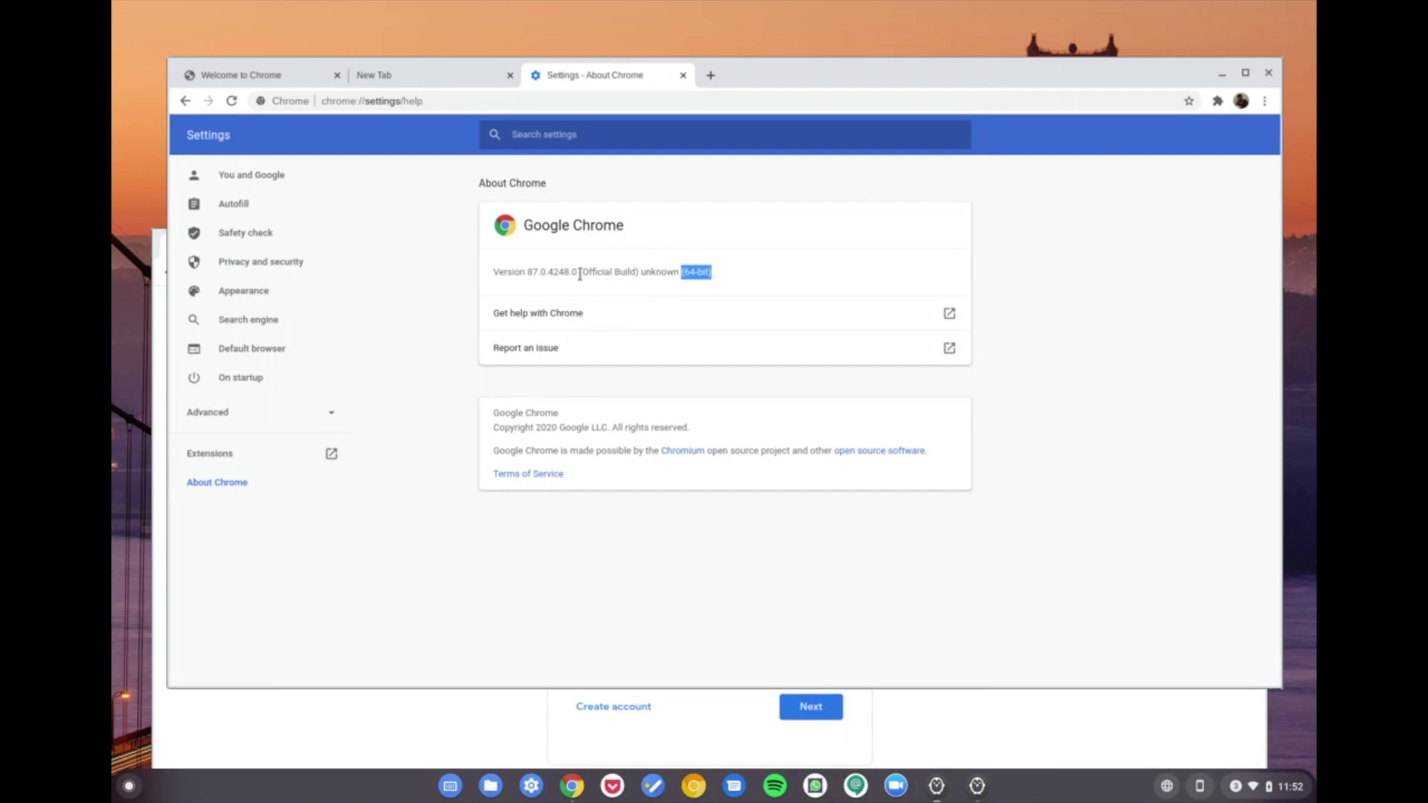
- Select the Chrome version line on About Chrome, then show You and Google settings syncing
triple_click(587, 271)
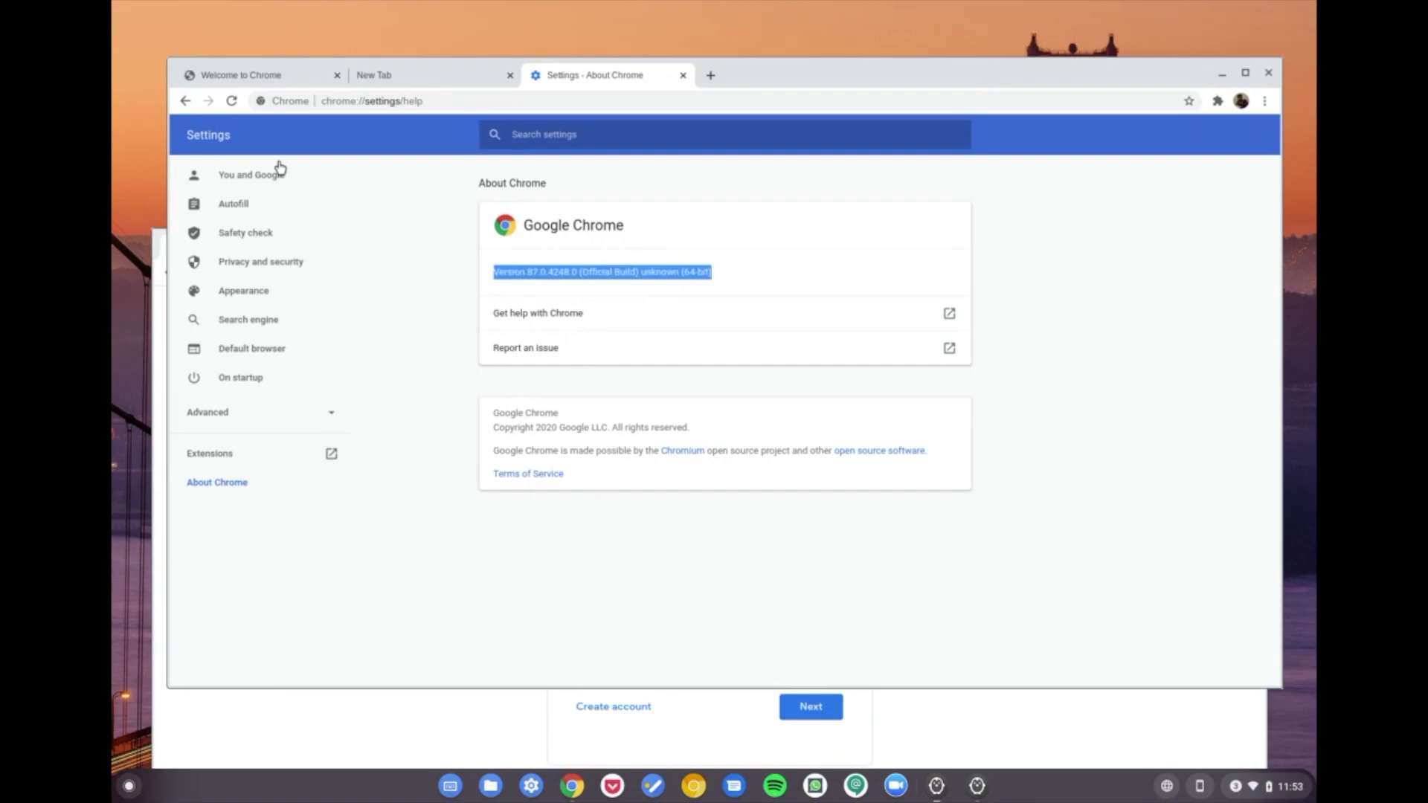
click(251, 174)
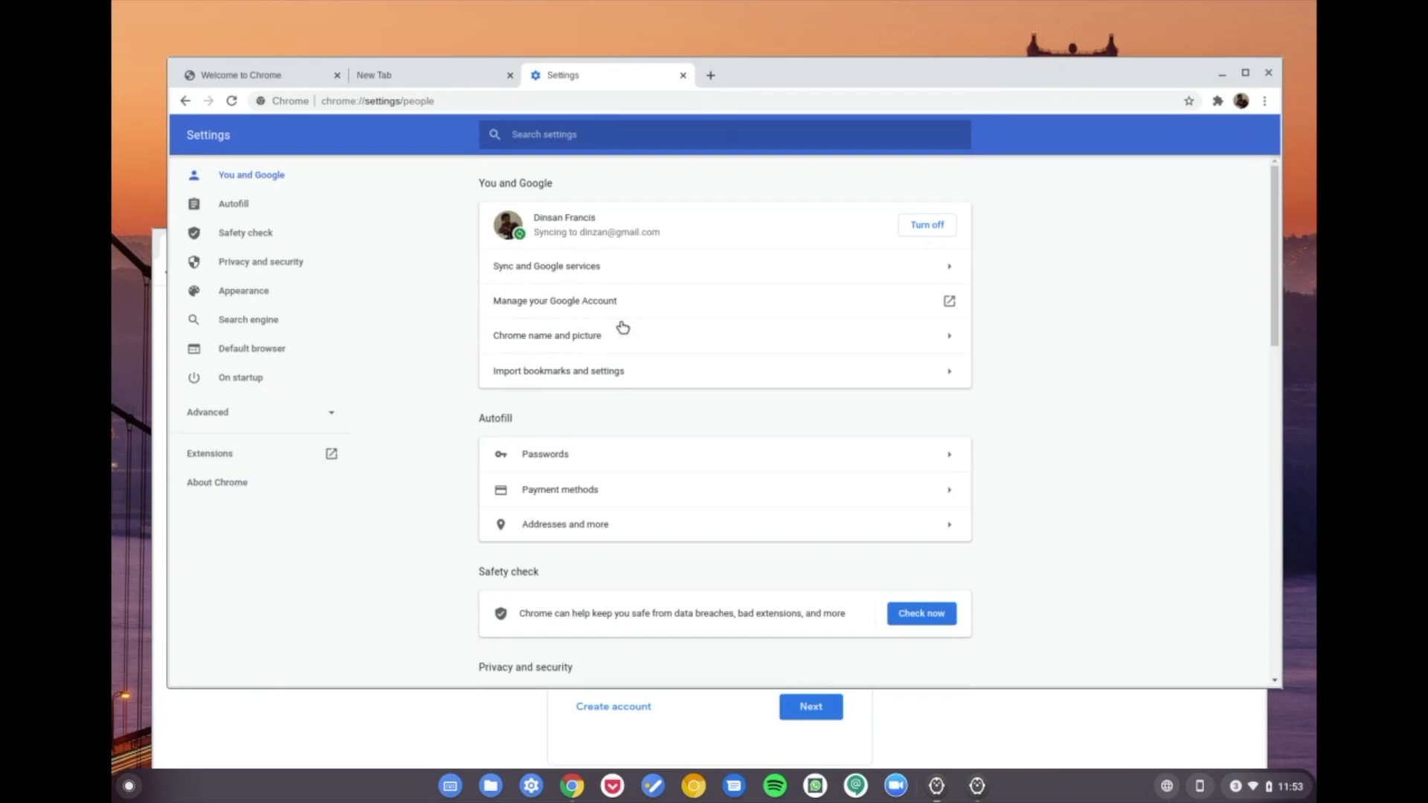
mouse_move(656, 96)
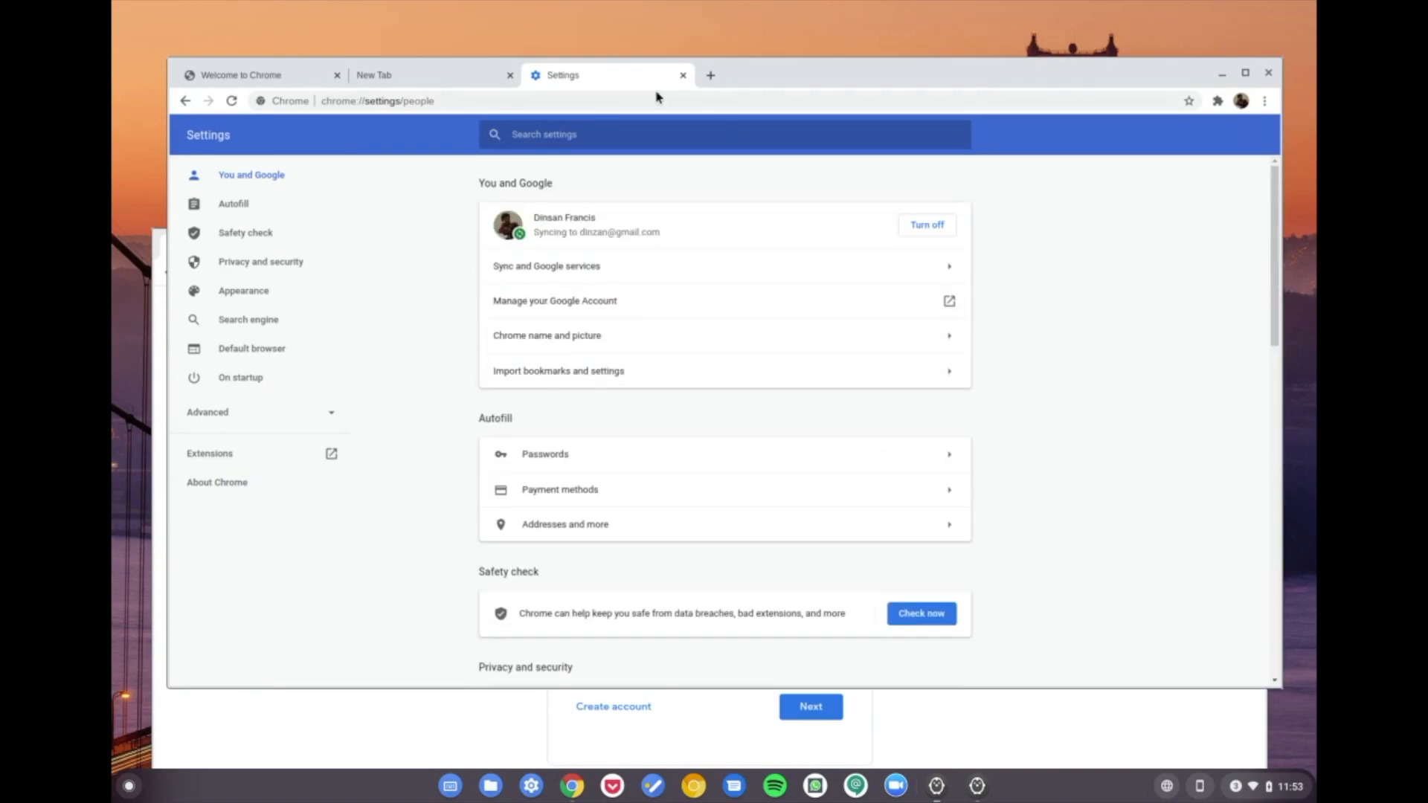
- Add a new tab, then view the synced Chrome Story website tab
click(710, 74)
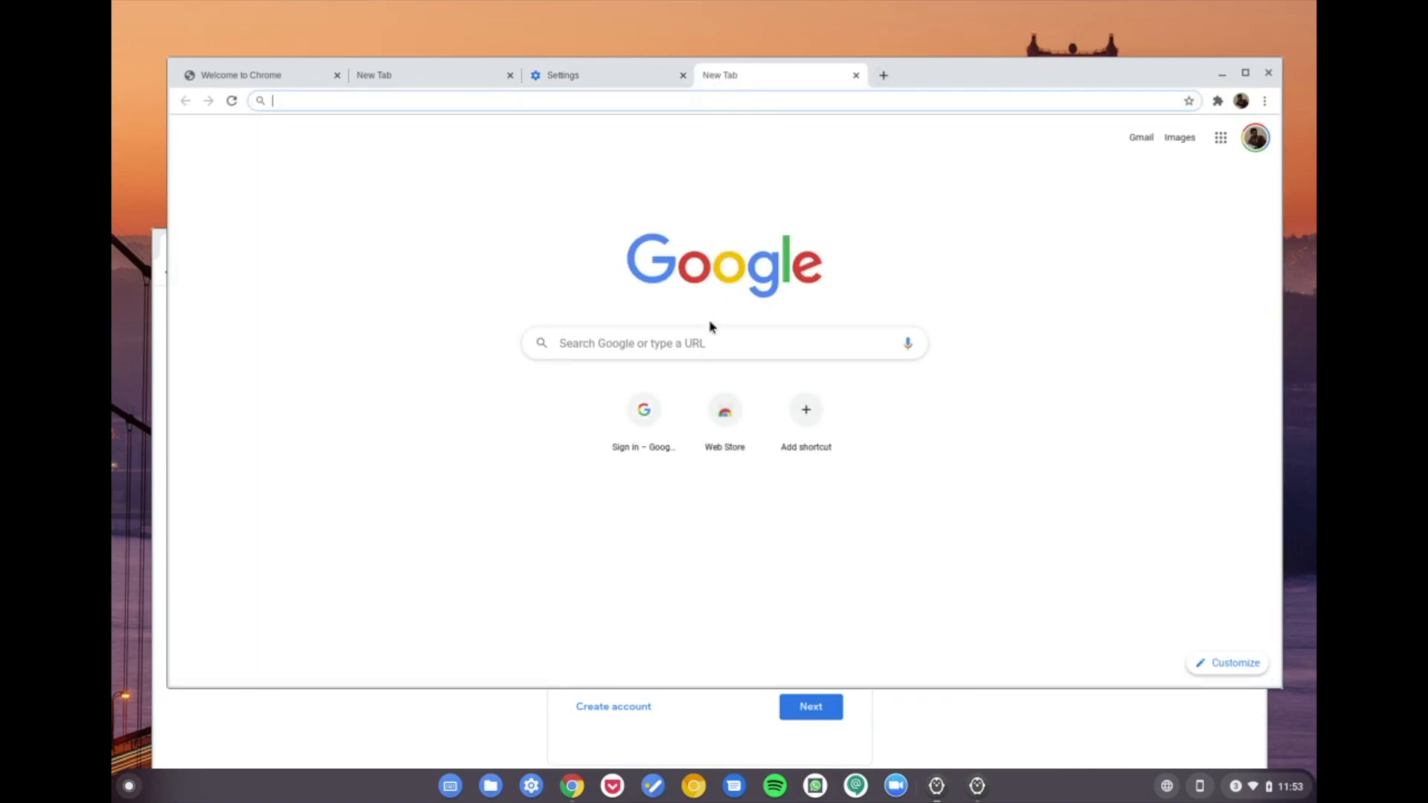
mouse_move(711, 292)
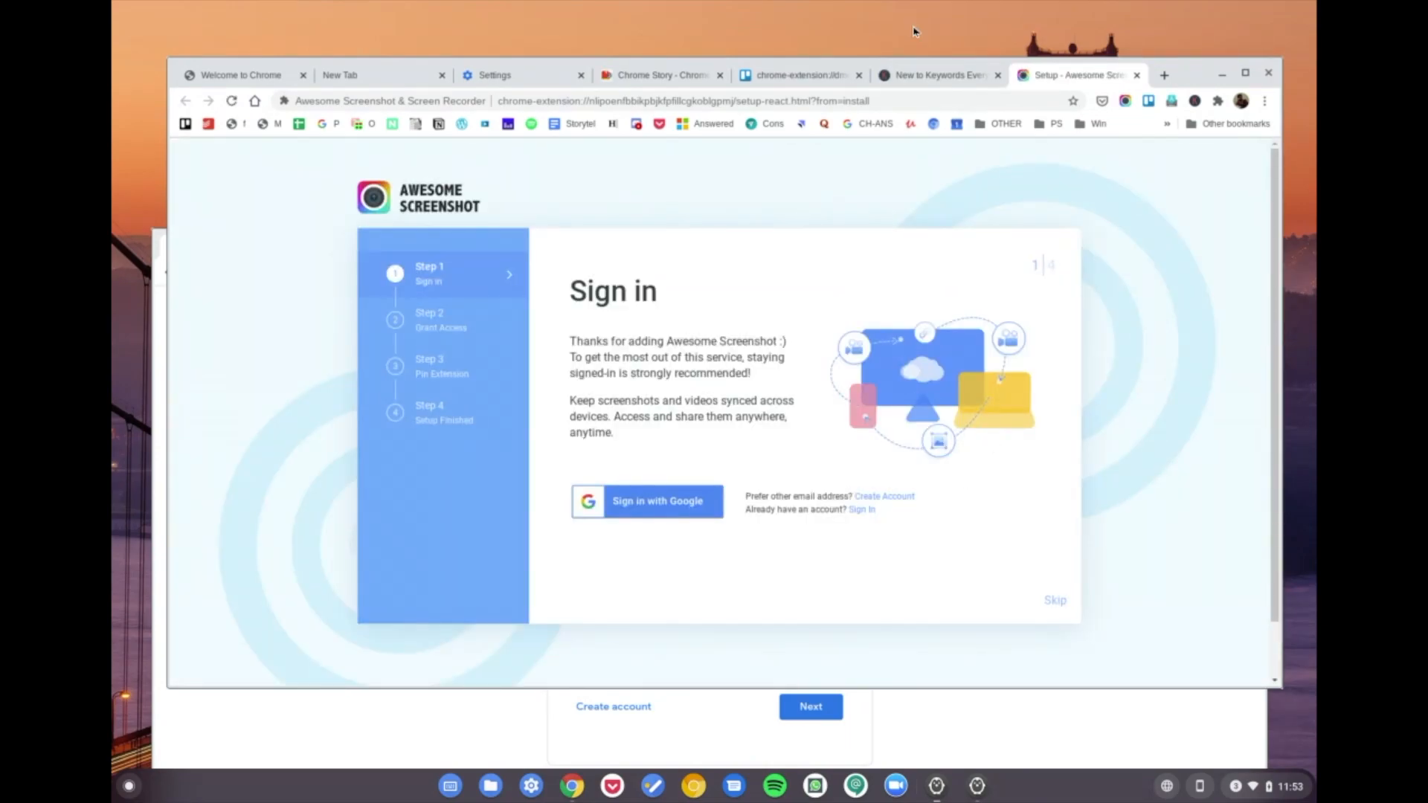
click(659, 75)
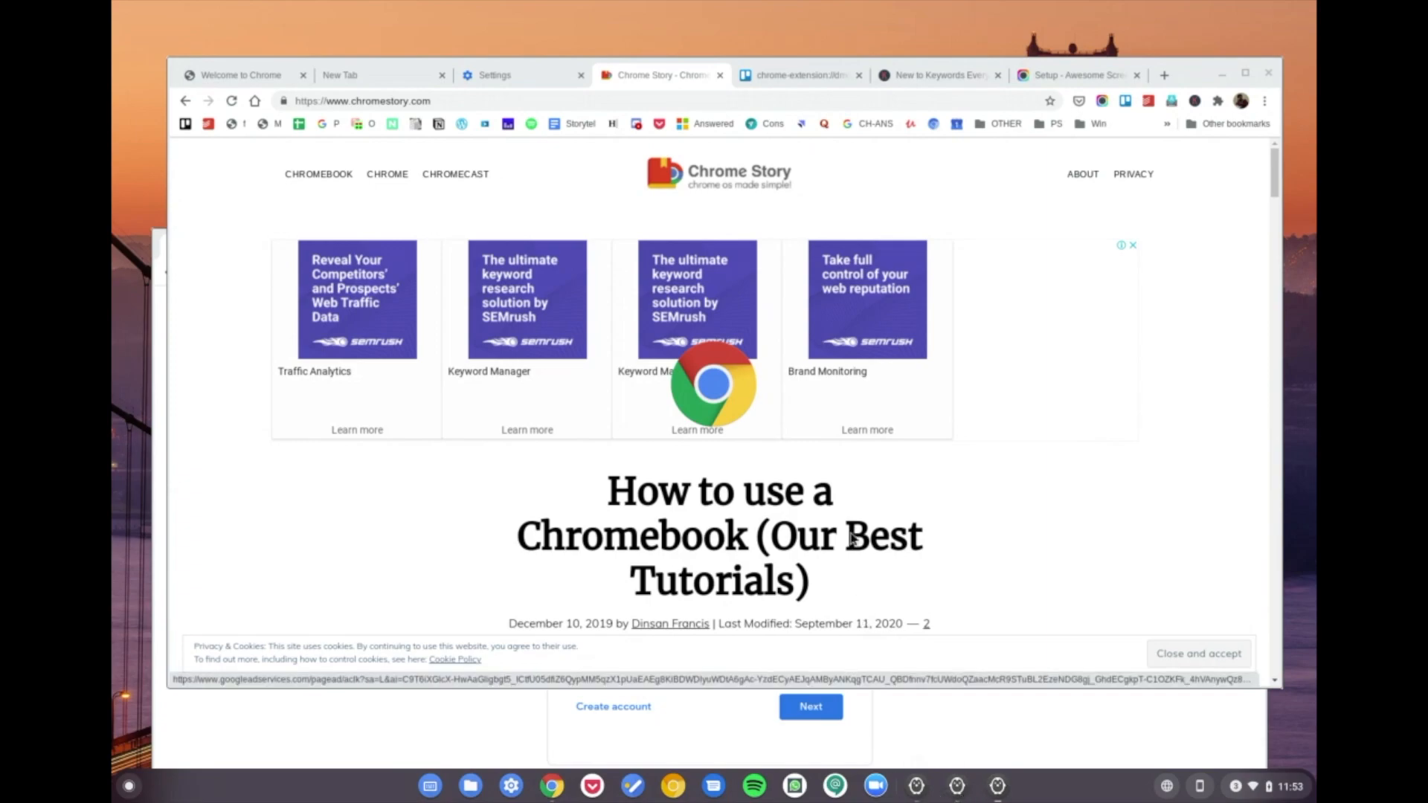
- Scroll down through the chromestory.com homepage articles
scroll(down, 3)
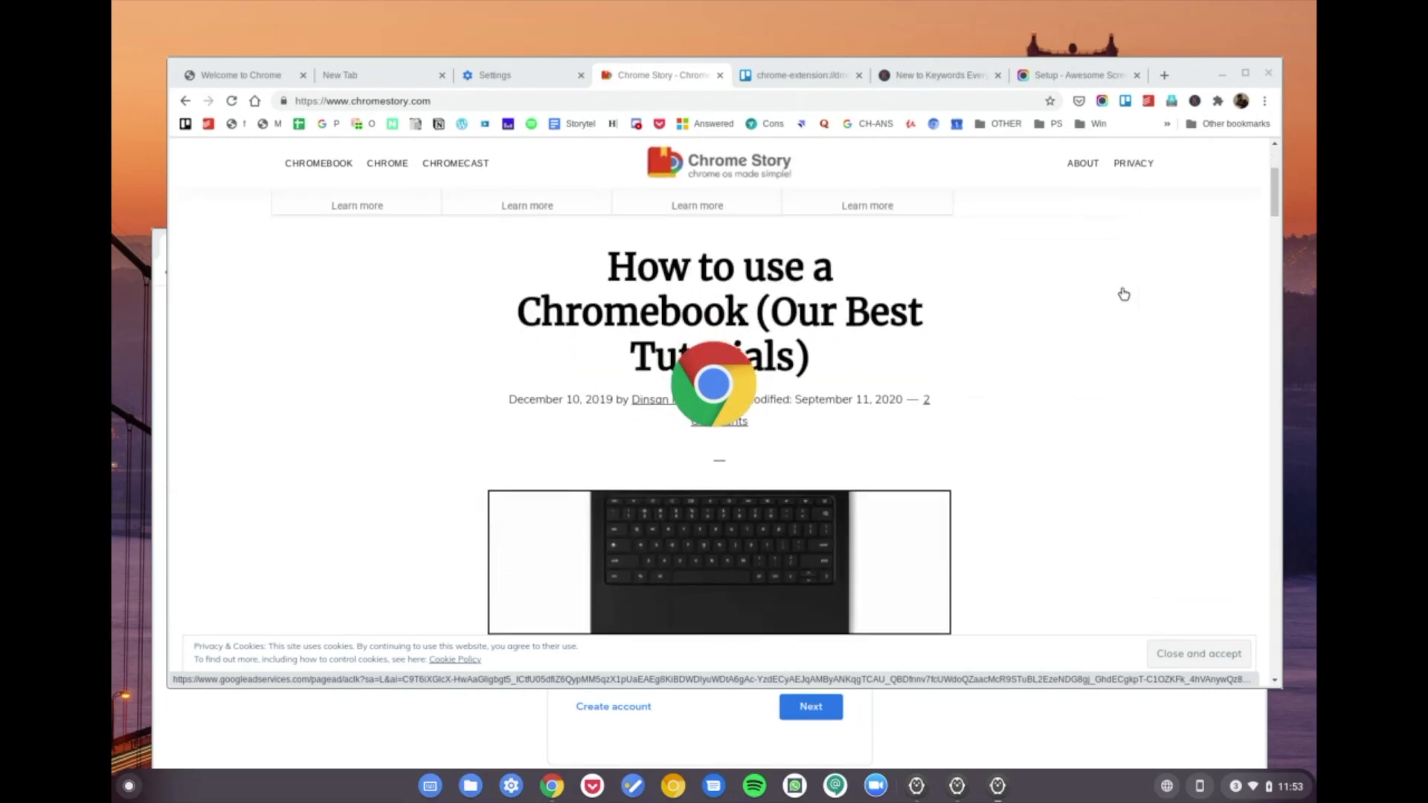
scroll(down, 3)
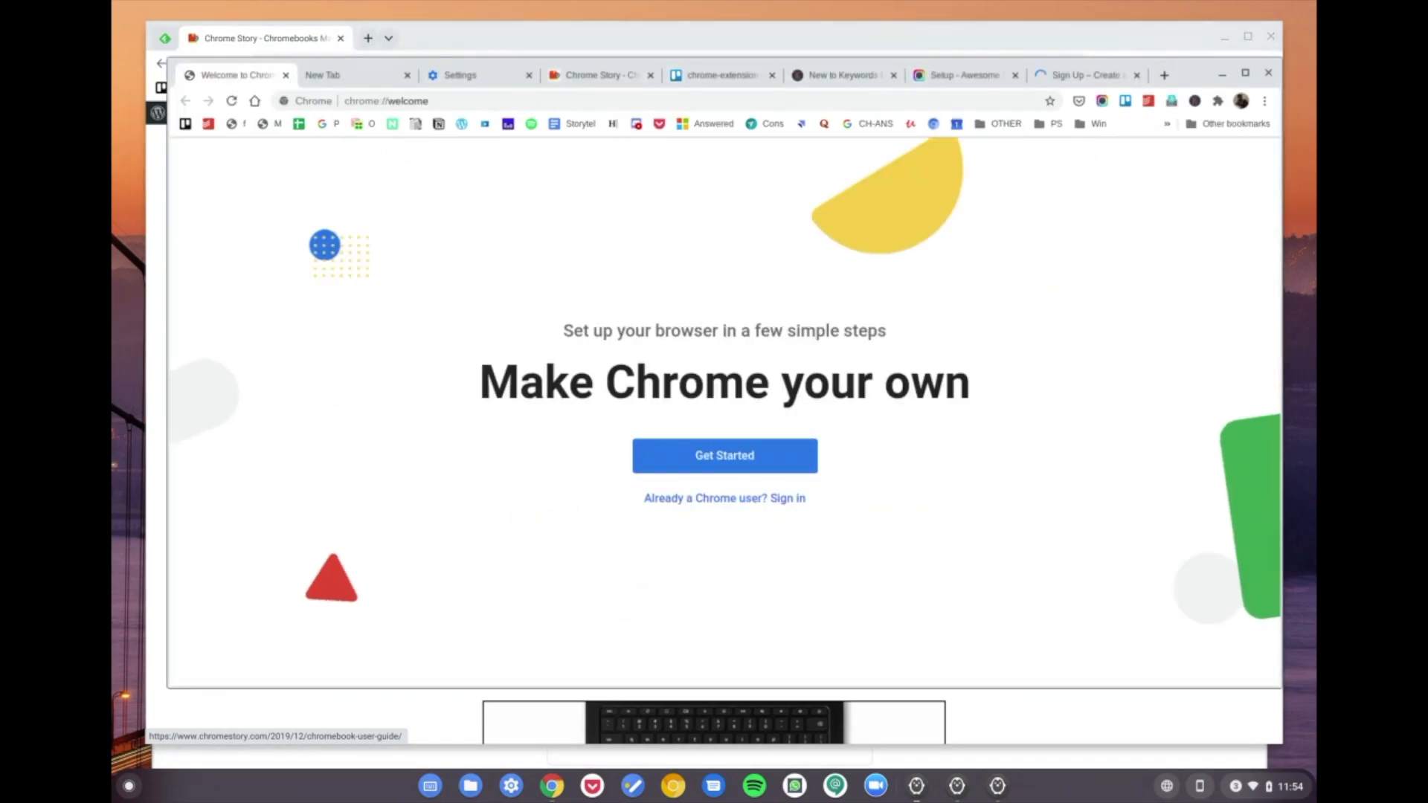
- Look through the Chrome Story, Grammarly sign-up, Settings and Welcome to Chrome tabs
click(594, 74)
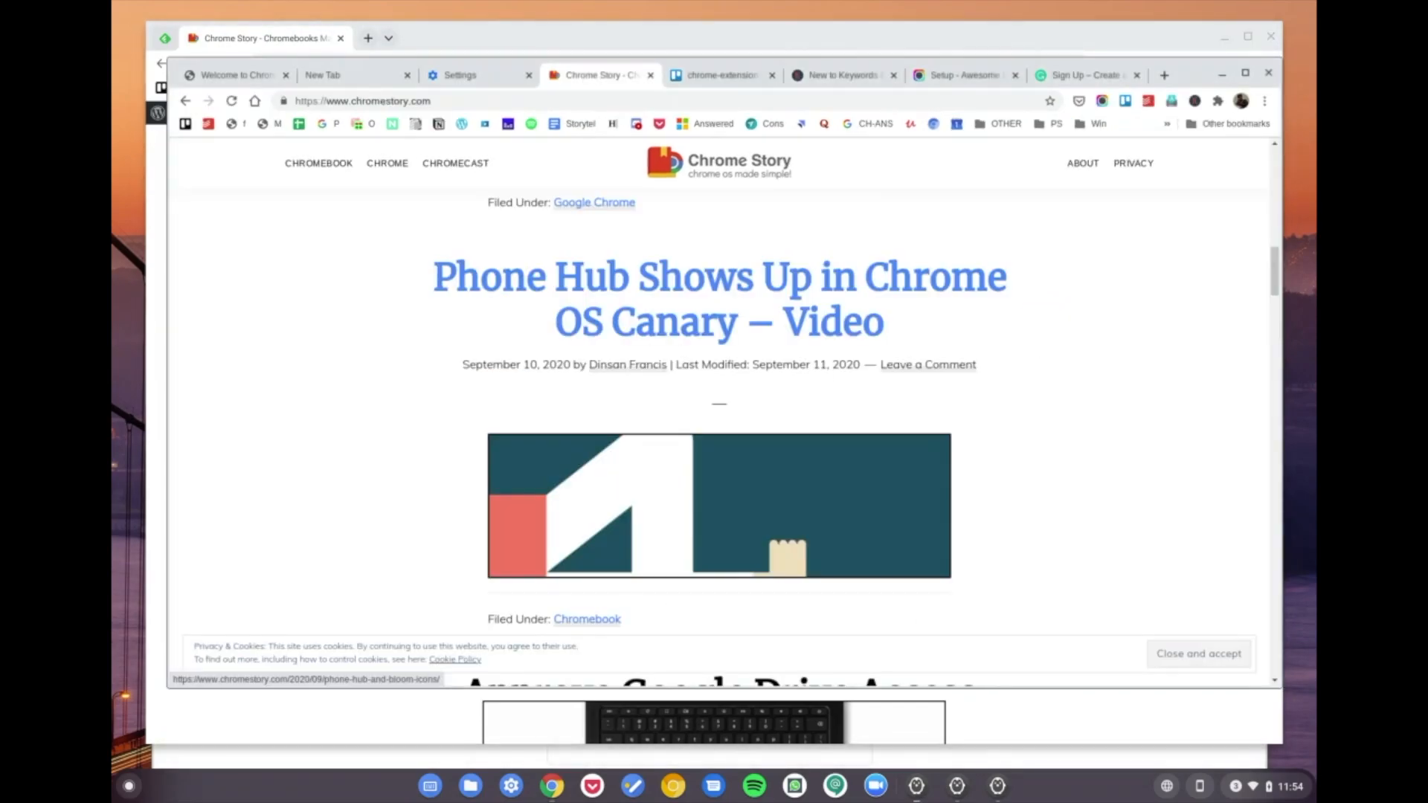
mouse_move(575, 273)
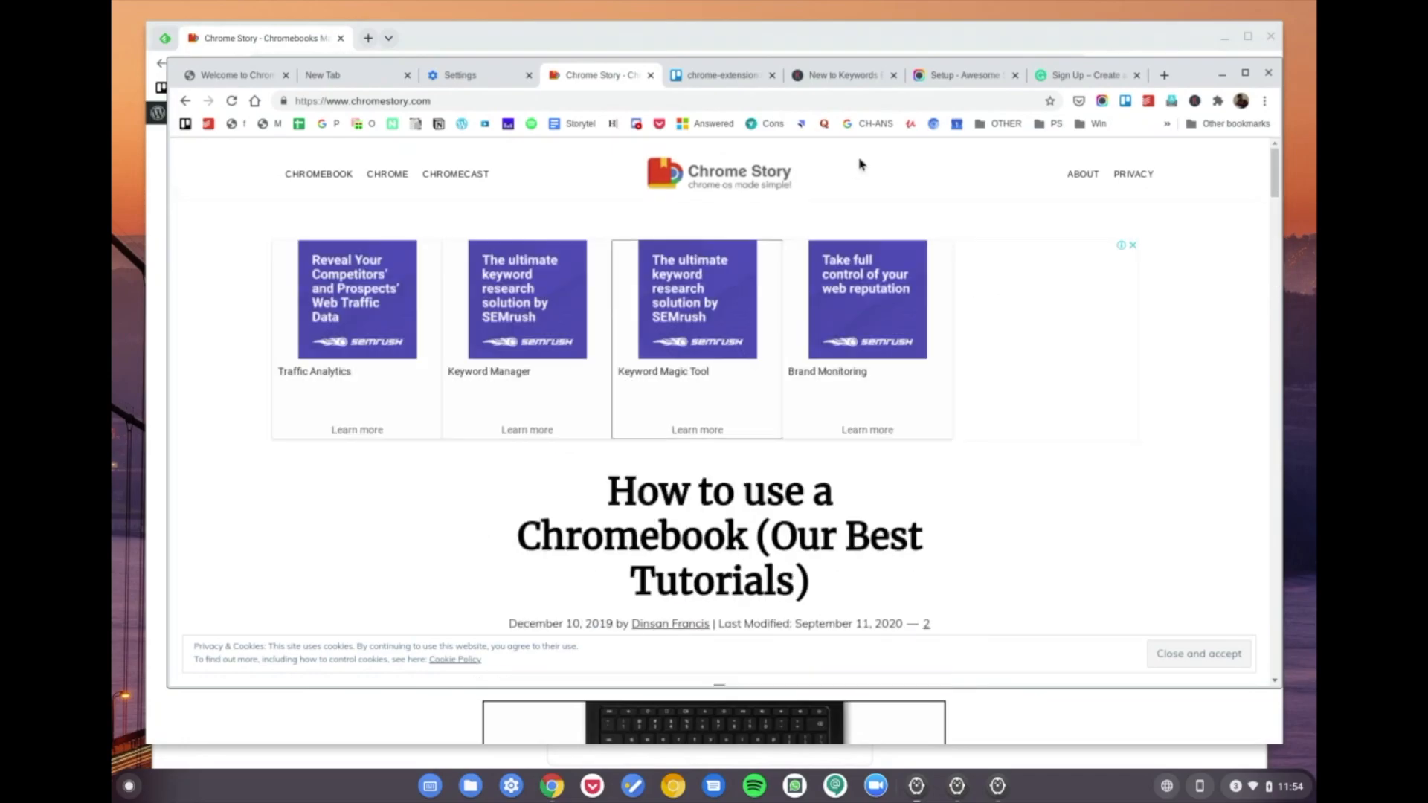
click(1084, 75)
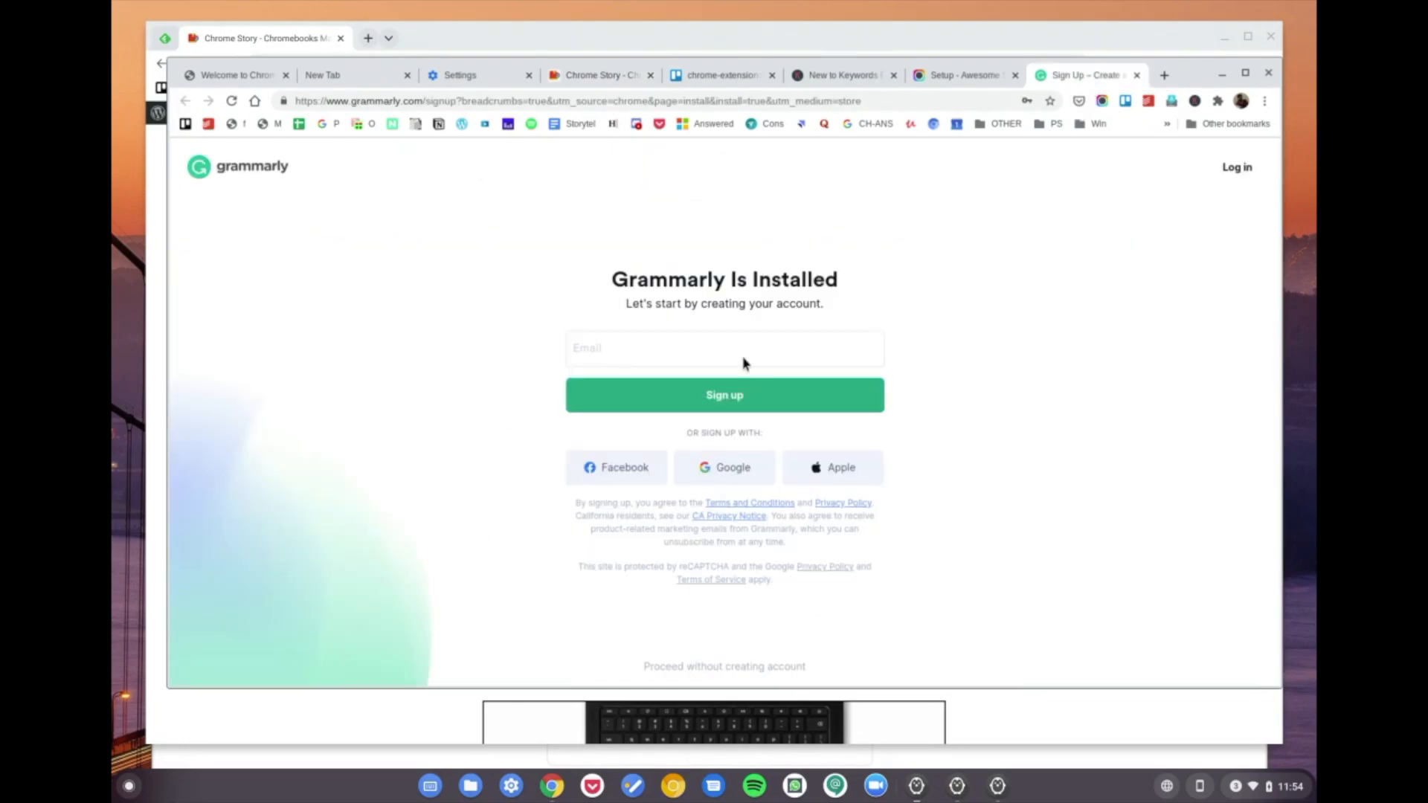
click(464, 74)
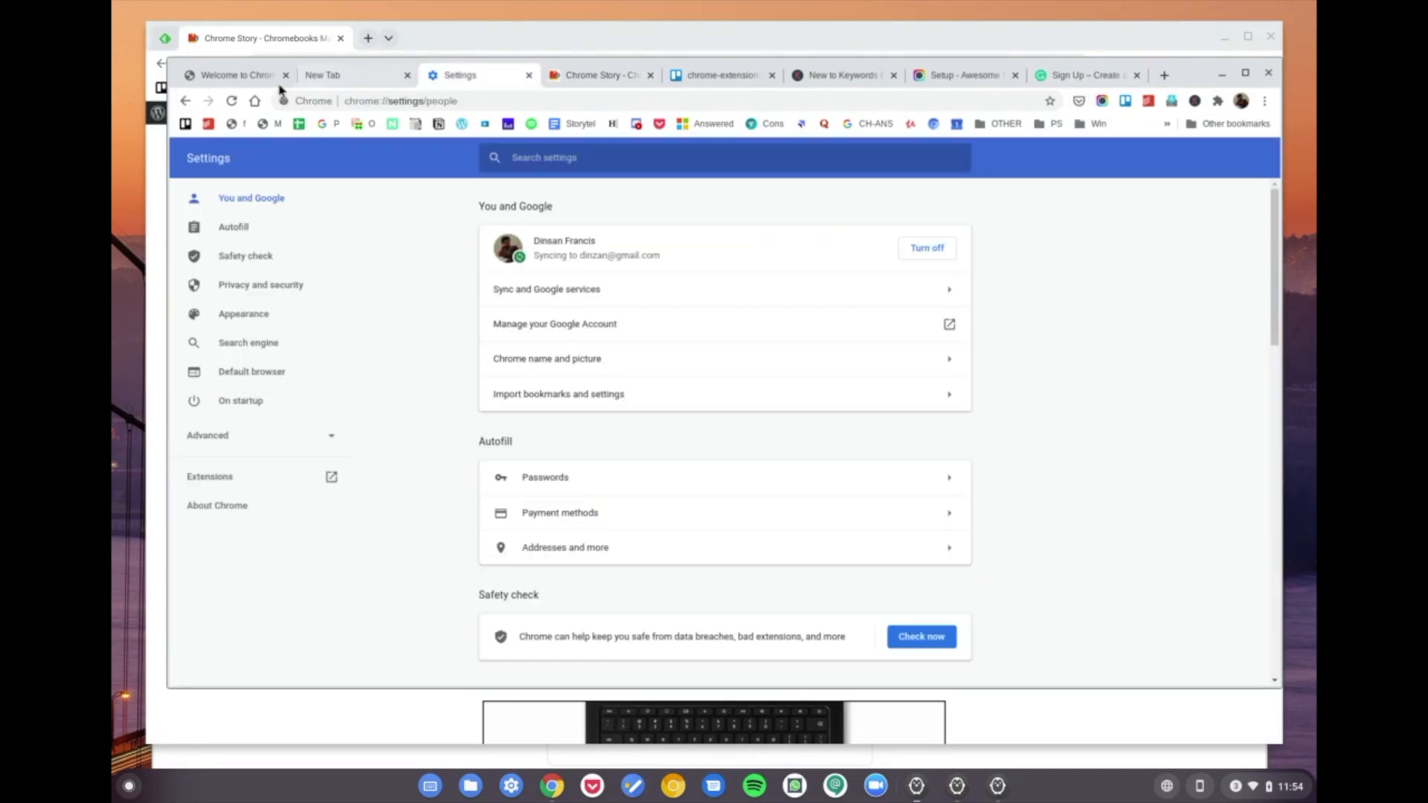
click(232, 75)
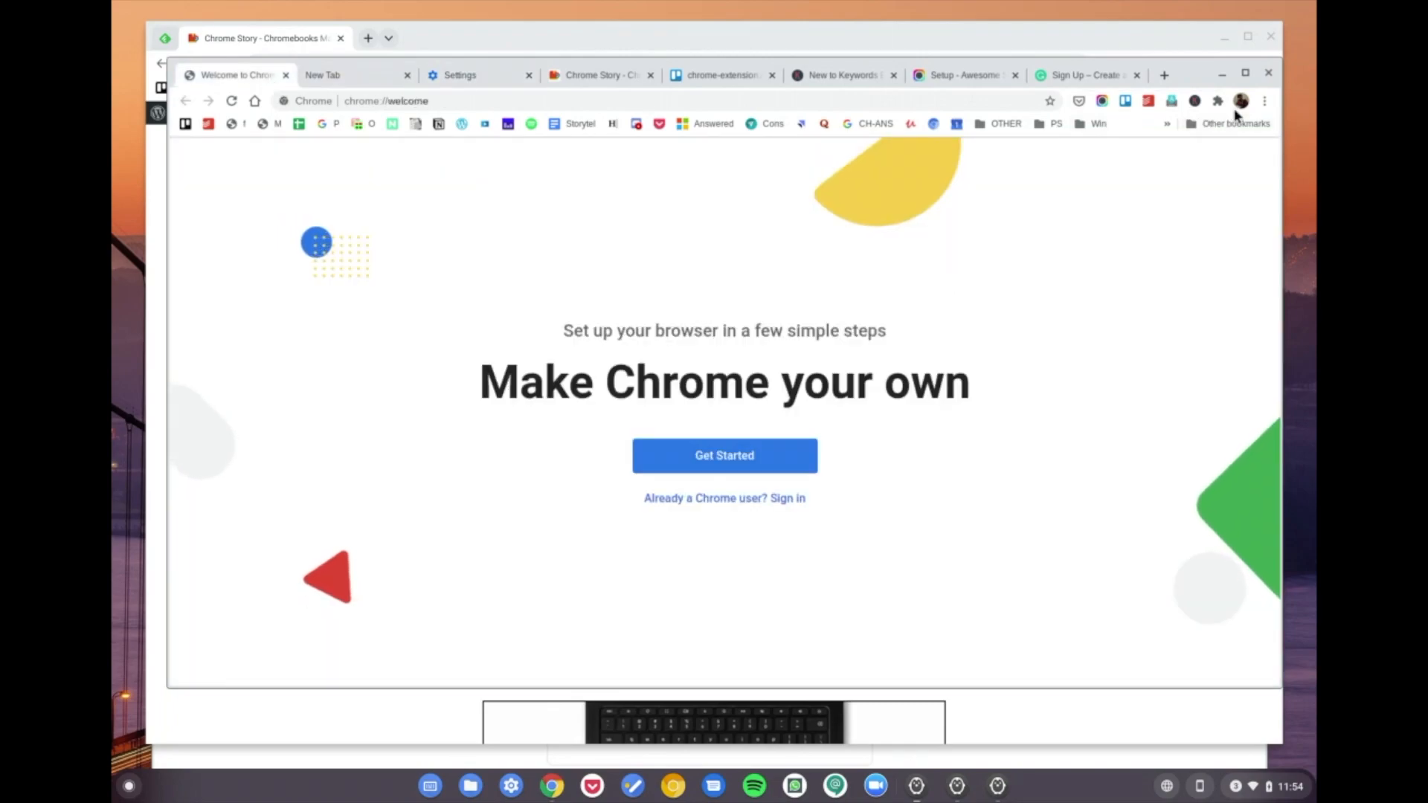
- Show the account menu confirming Person 1 is signed in with sync on
click(1240, 99)
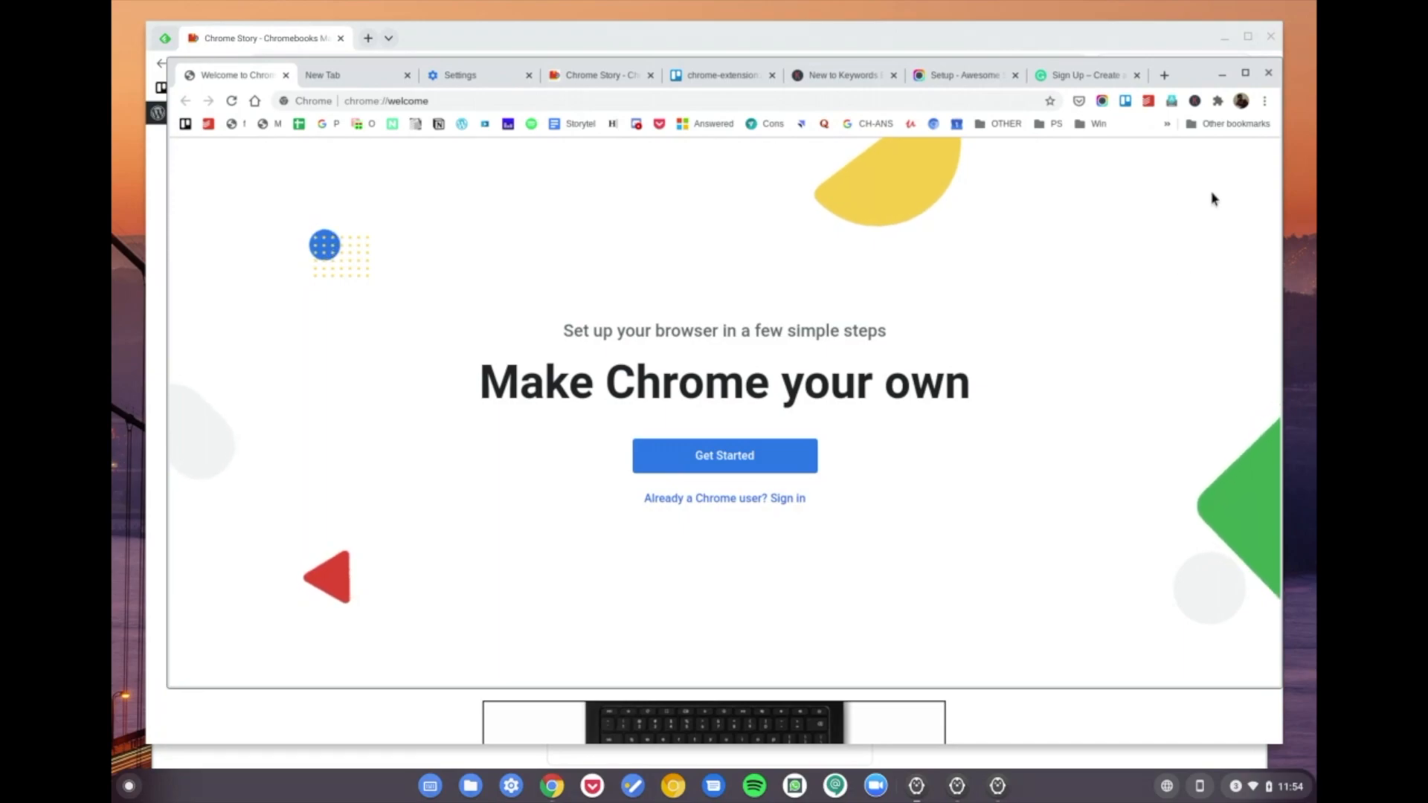
click(1240, 101)
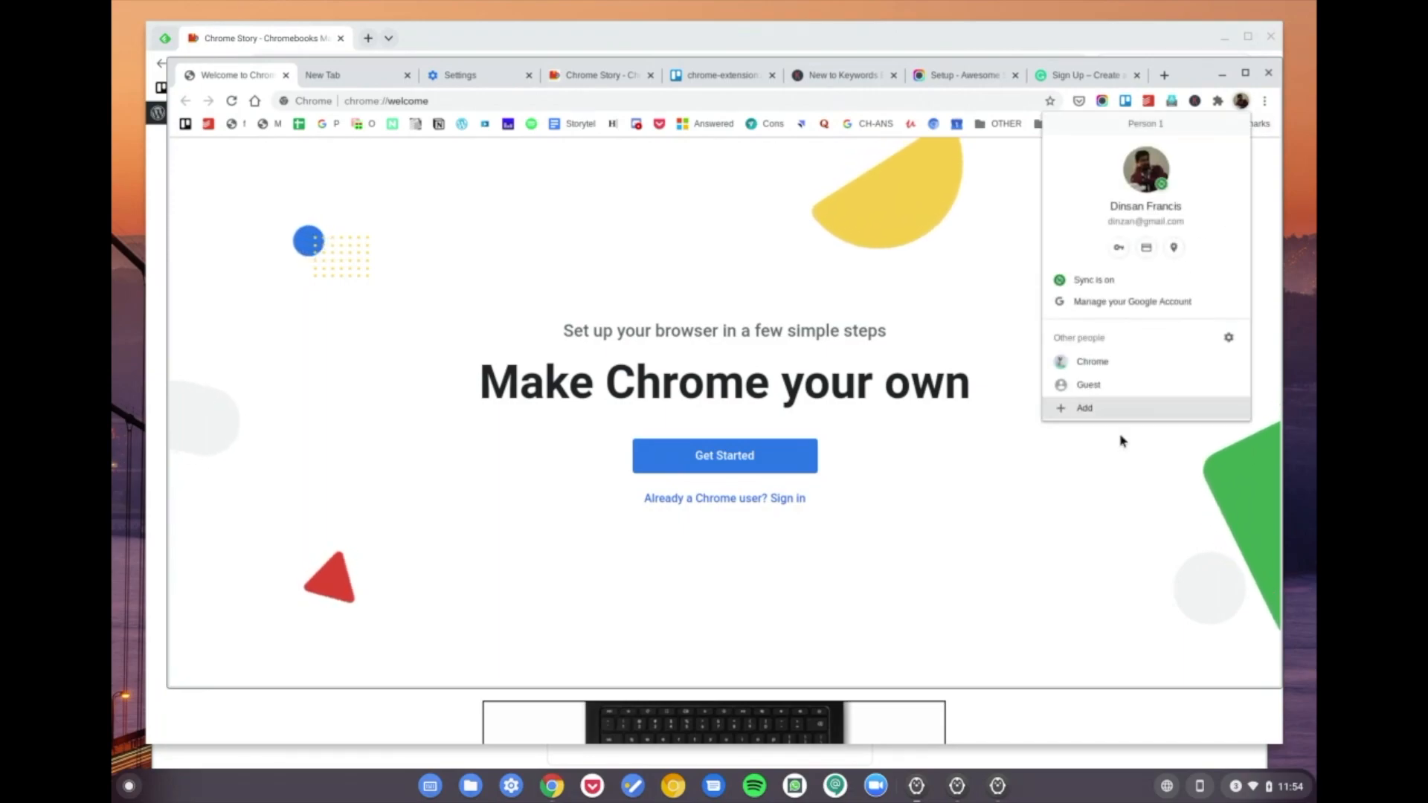